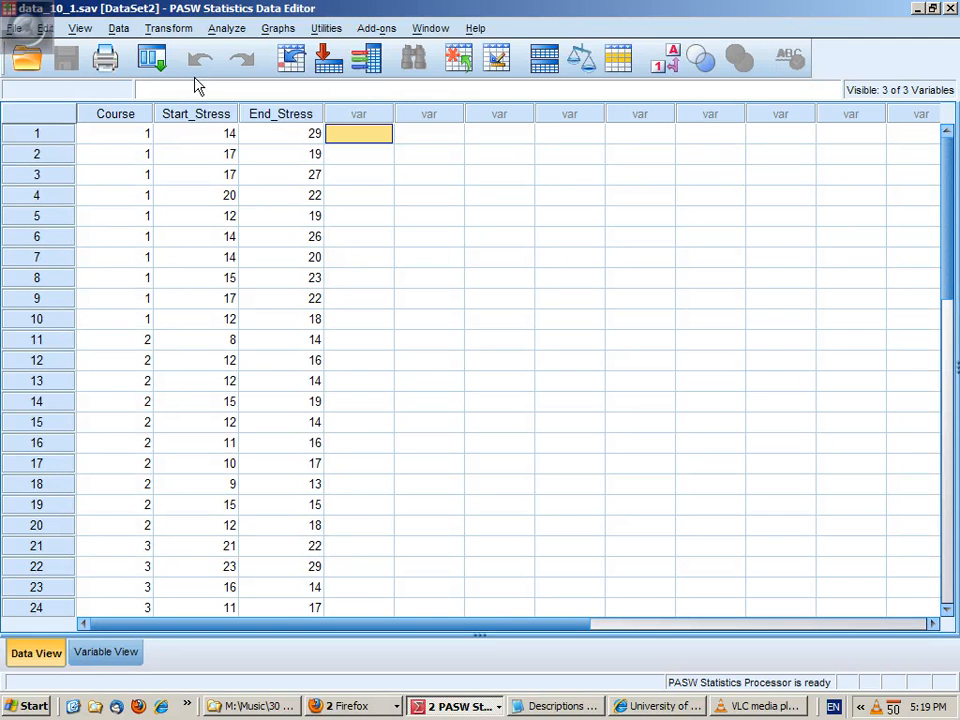
pyautogui.moveTo(230, 280)
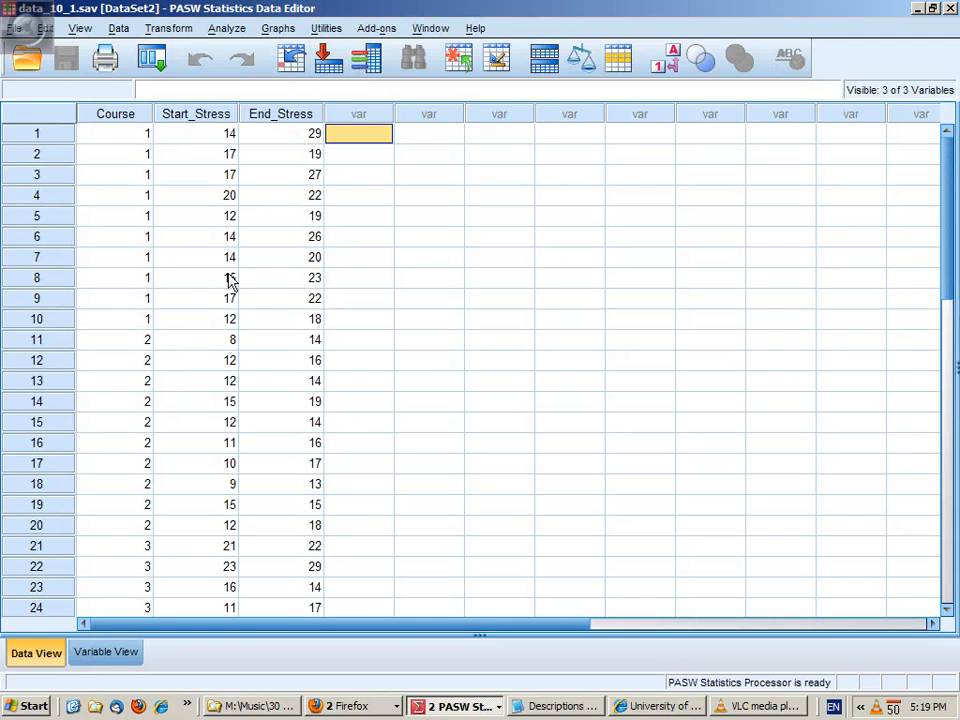
pyautogui.moveTo(284, 112)
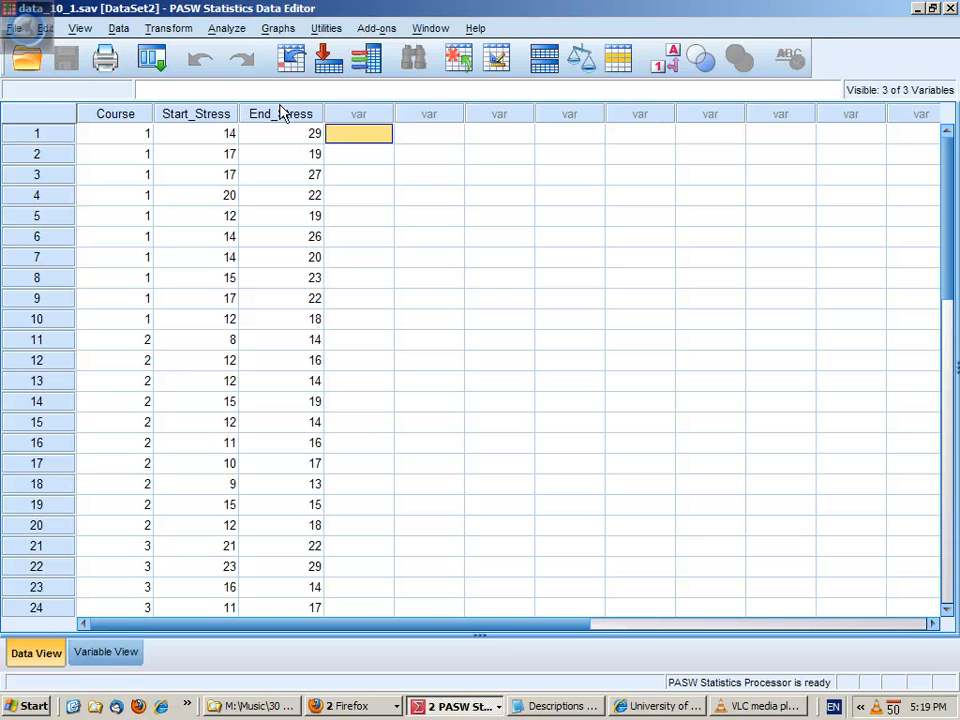
pyautogui.moveTo(120, 232)
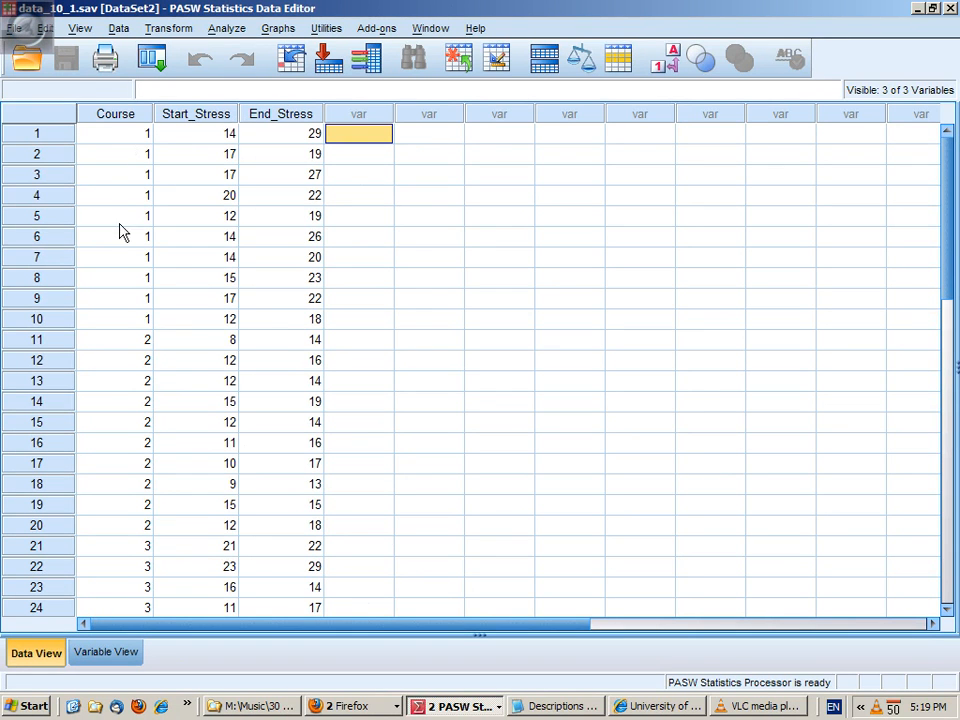
pyautogui.moveTo(134, 438)
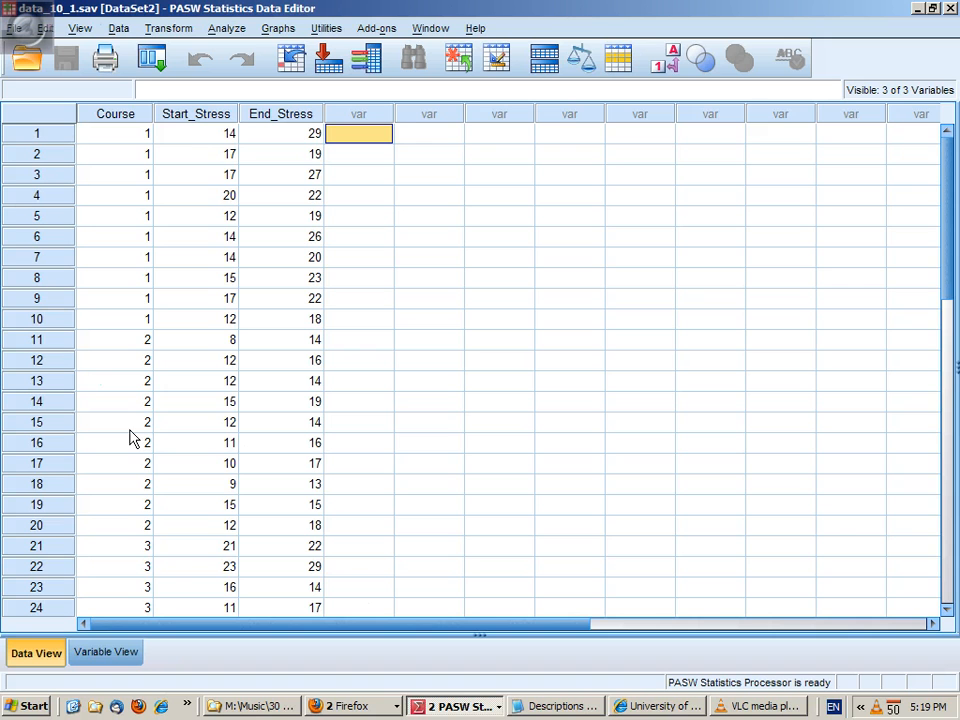
pyautogui.moveTo(238, 138)
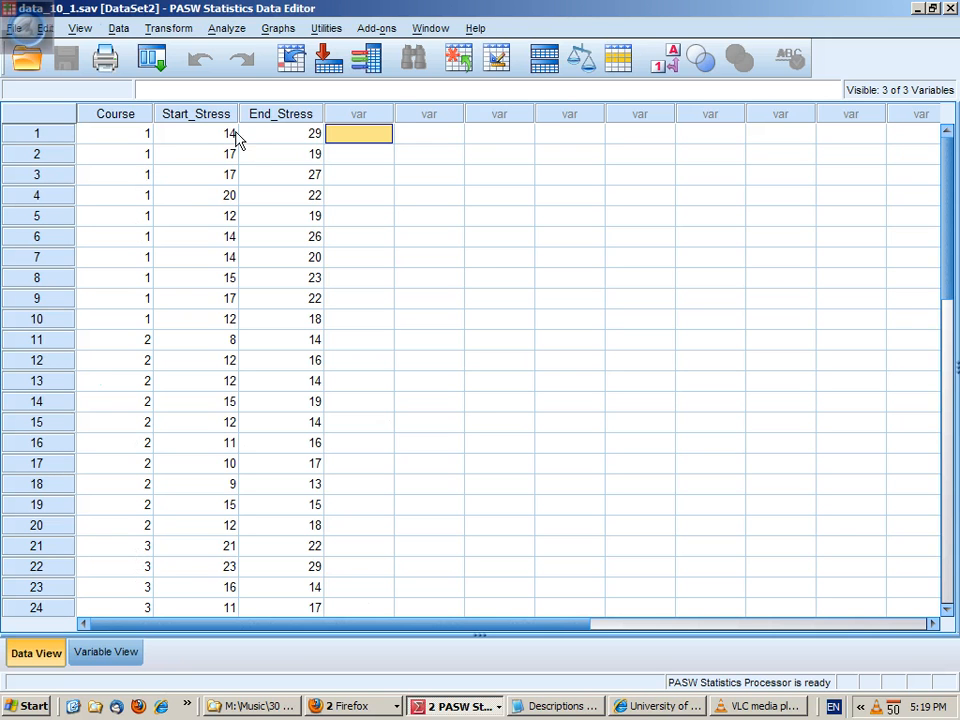
pyautogui.moveTo(192, 132)
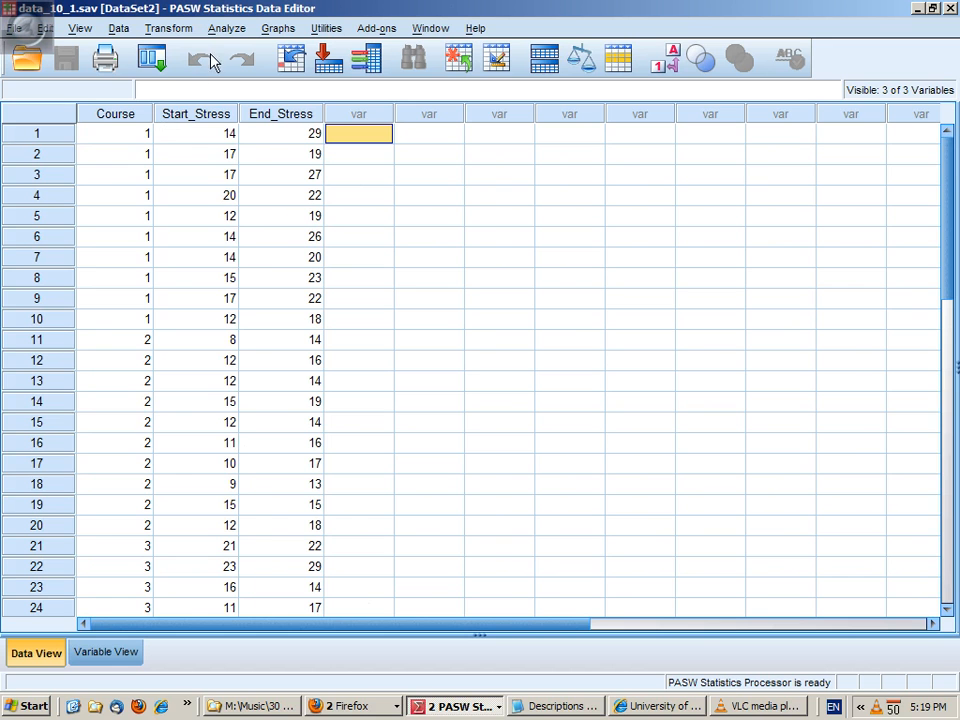
pyautogui.moveTo(284, 128)
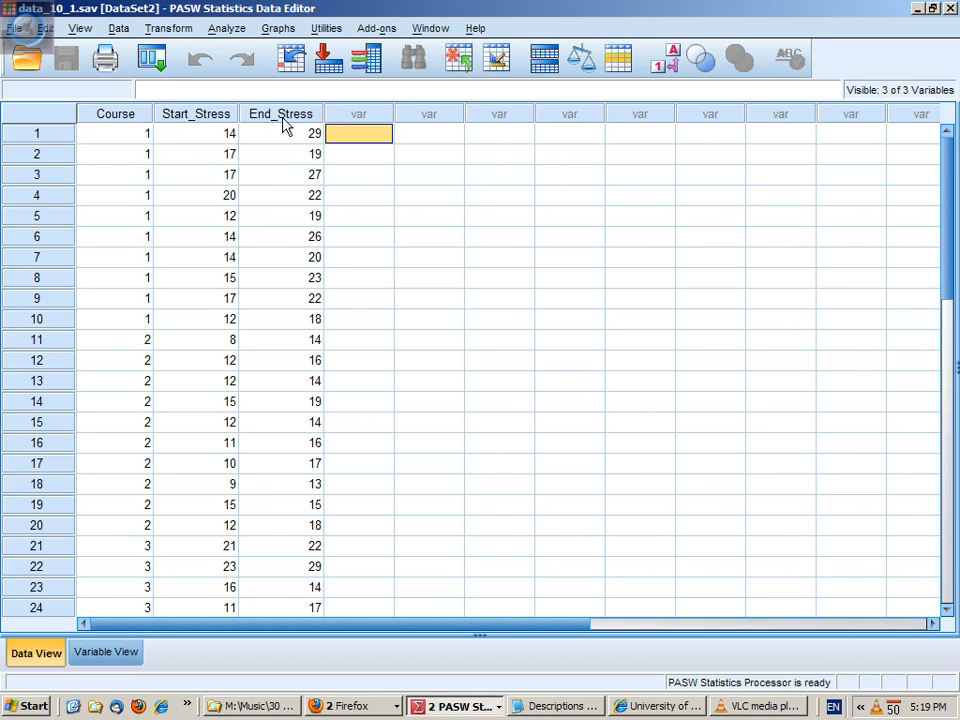
pyautogui.moveTo(148, 128)
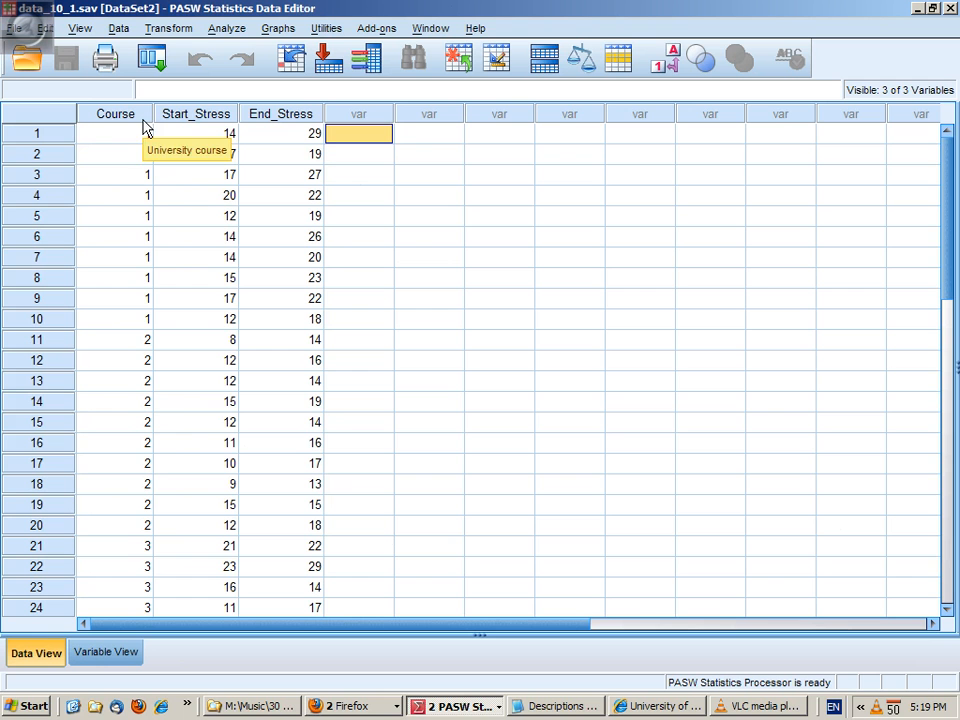
# Run a bivariate Pearson correlation between Start_Stress and End_Stress.
pyautogui.click(196, 112)
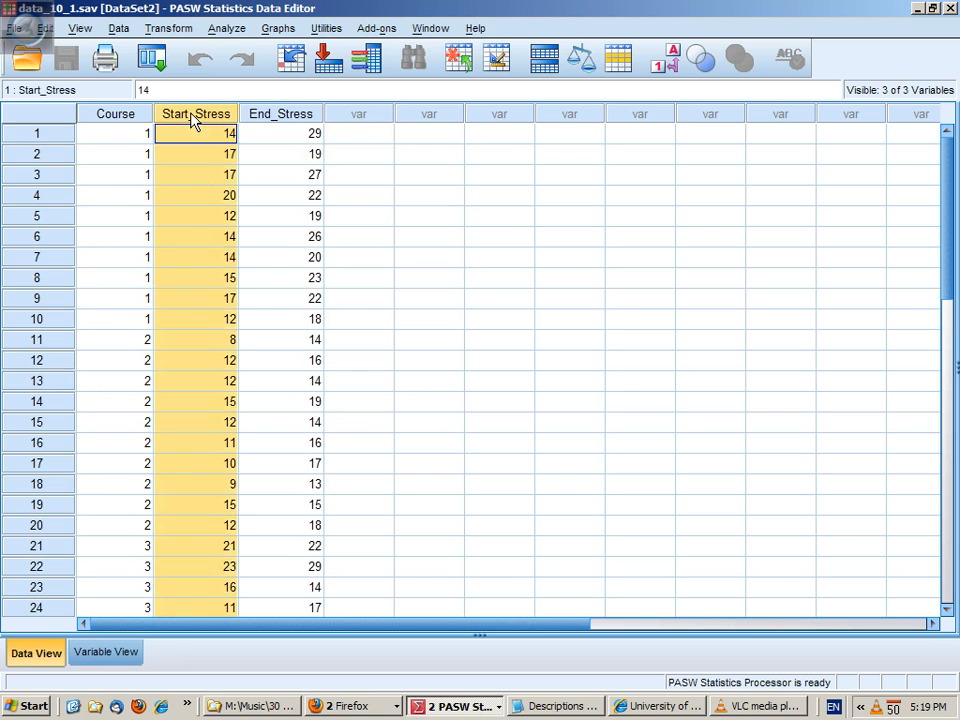
pyautogui.click(228, 28)
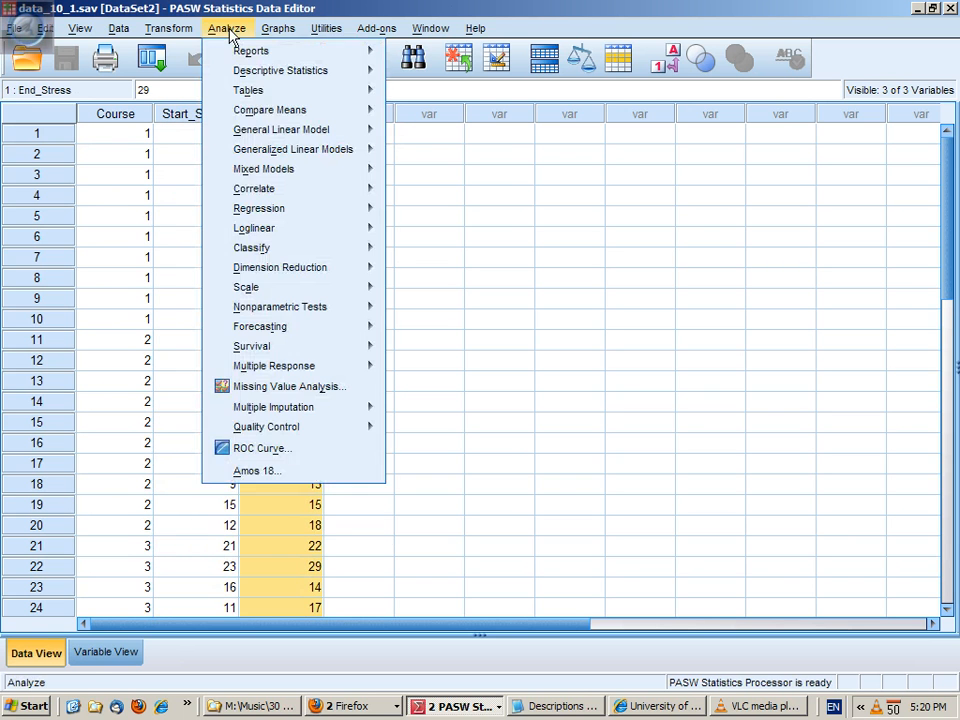
pyautogui.moveTo(256, 188)
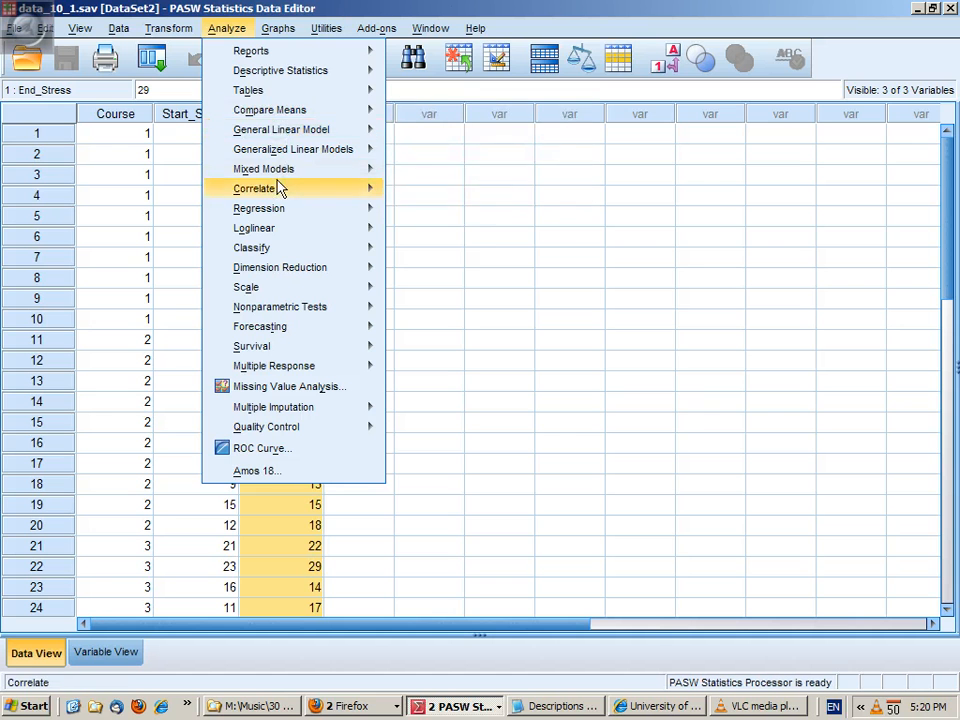
pyautogui.click(256, 188)
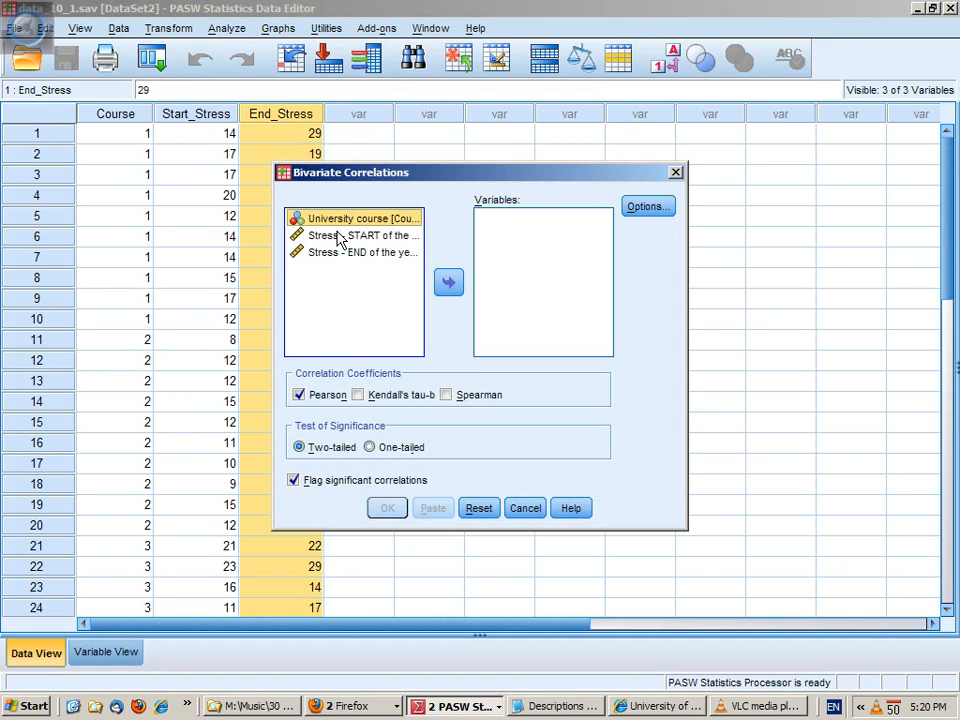
pyautogui.click(448, 282)
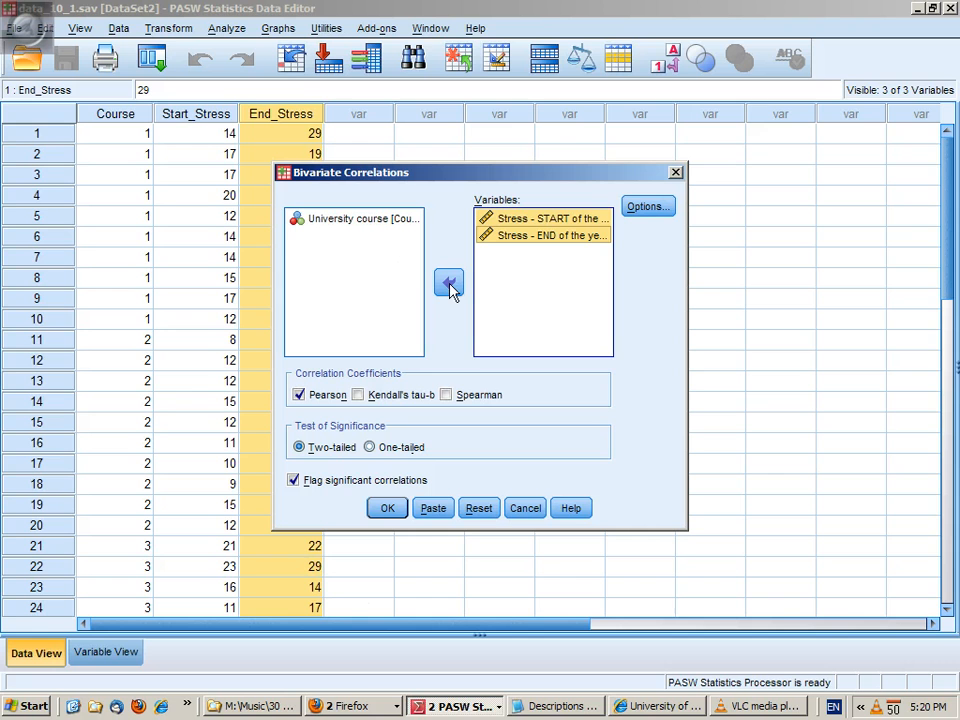
pyautogui.click(388, 508)
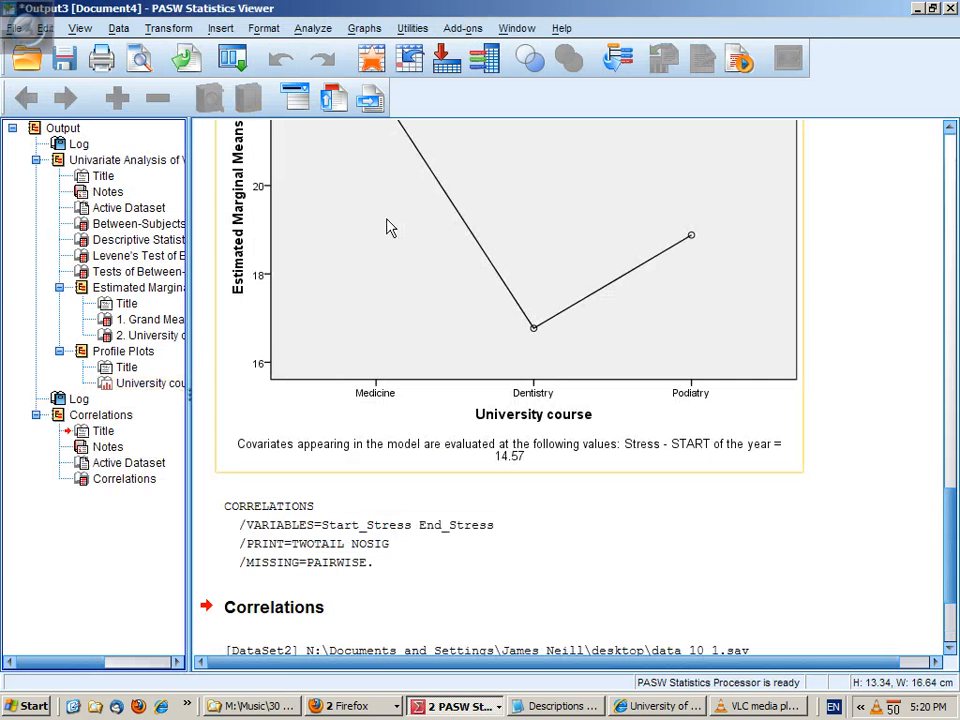
pyautogui.scroll(-3)
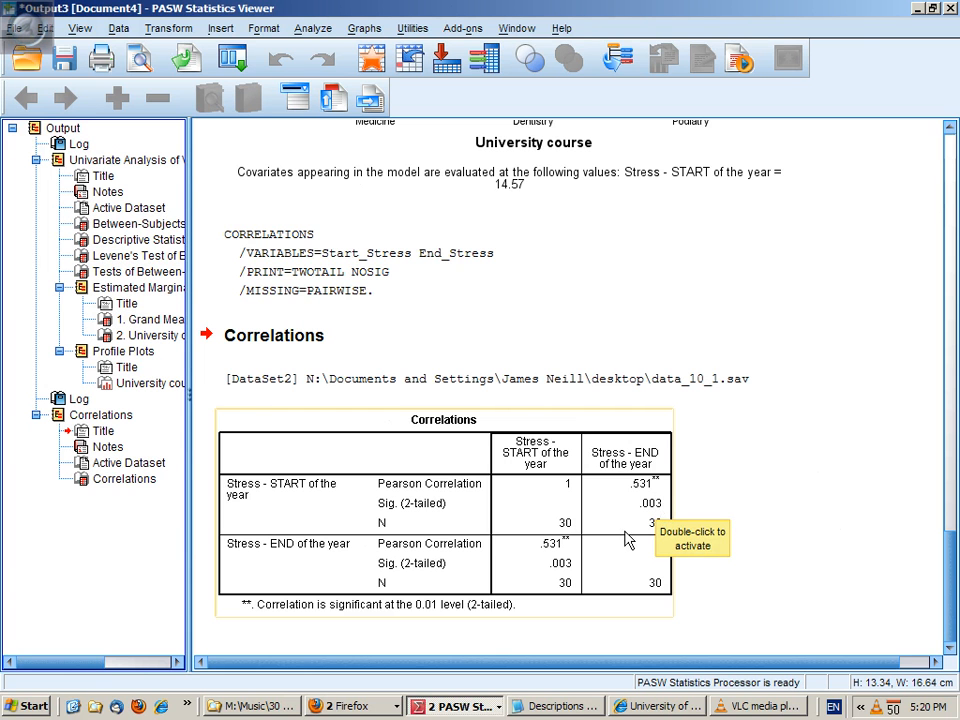
pyautogui.moveTo(804, 562)
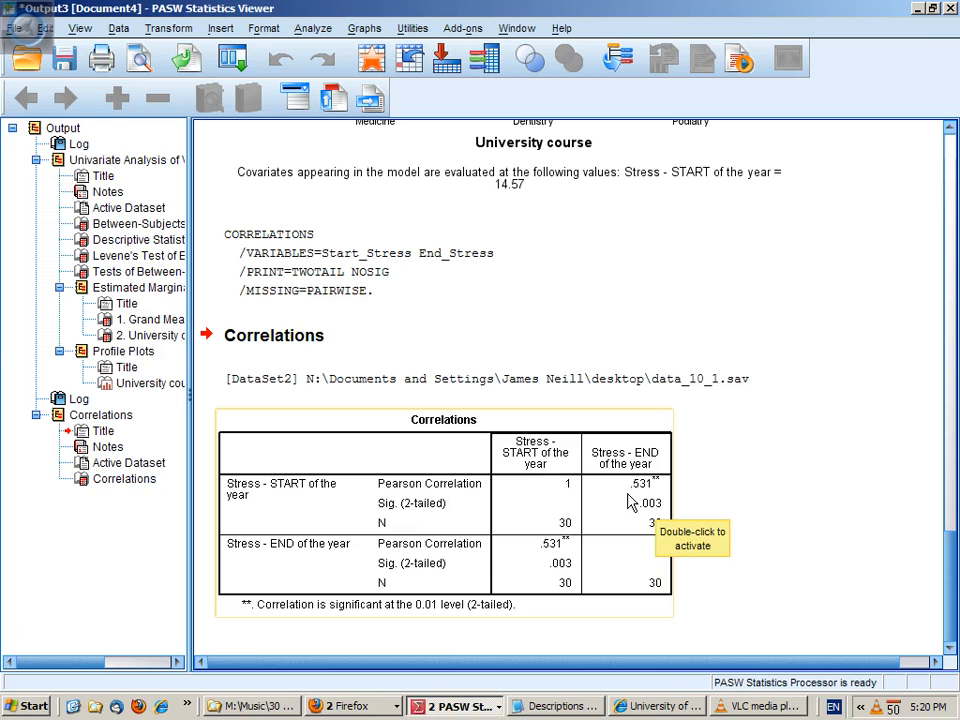
pyautogui.moveTo(486, 550)
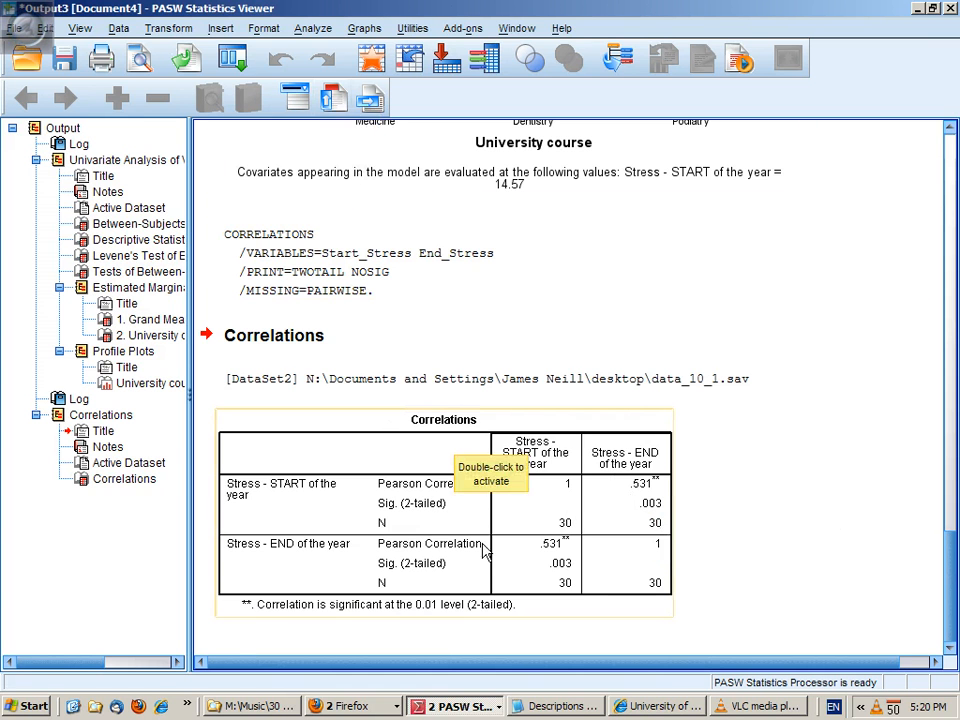
pyautogui.moveTo(636, 496)
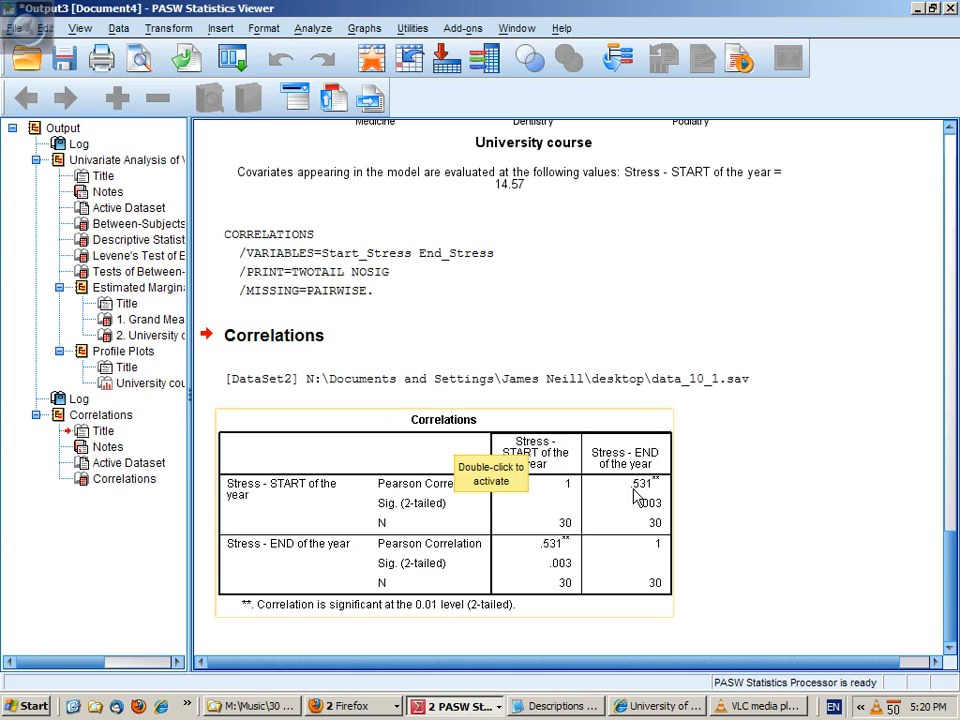
pyautogui.click(312, 28)
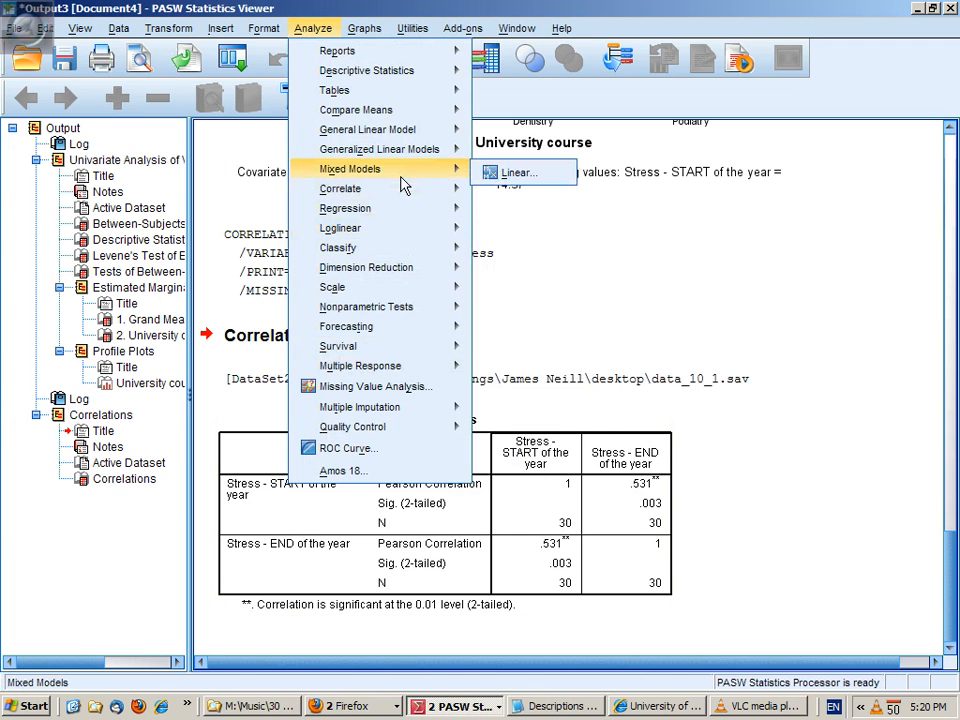
# Set up a simple scatterplot with End_Stress on Y, Start_Stress on X, markers by University course.
pyautogui.click(364, 28)
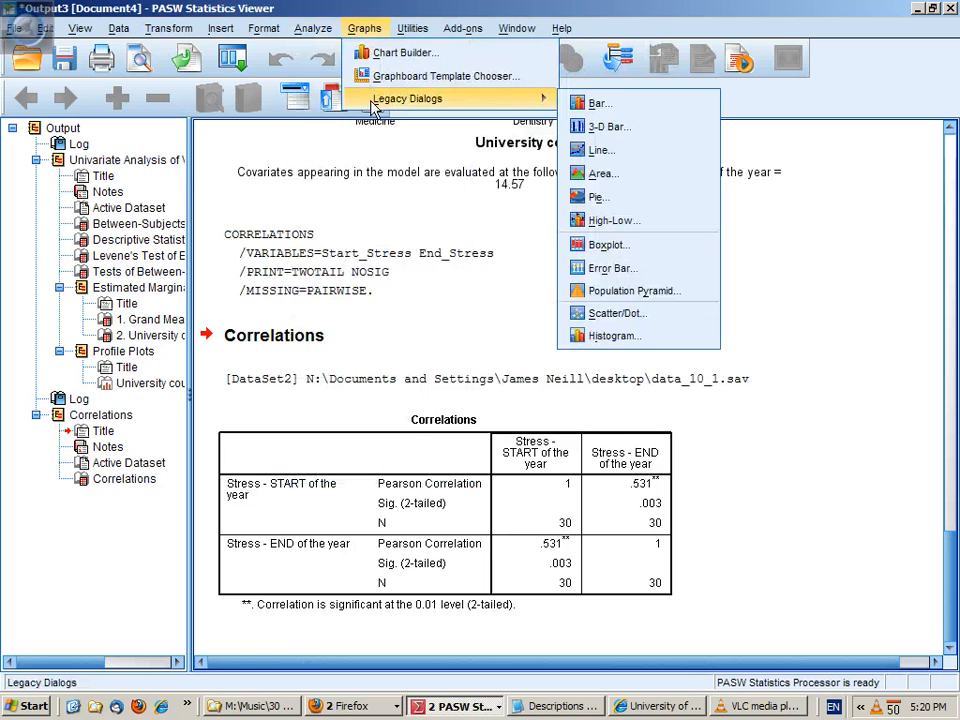
pyautogui.moveTo(616, 312)
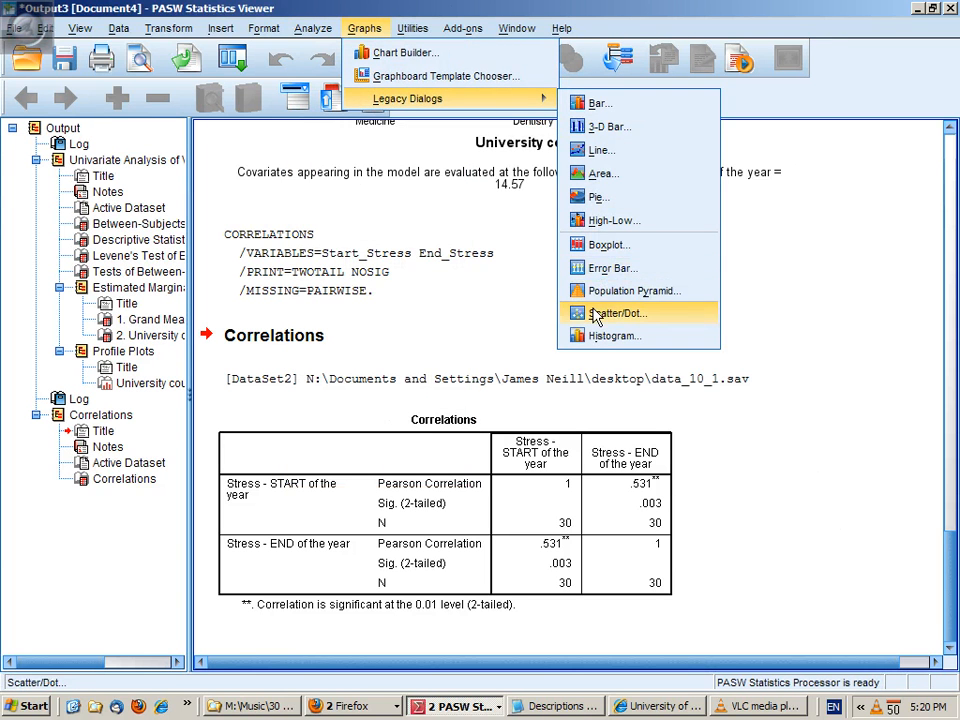
pyautogui.click(616, 312)
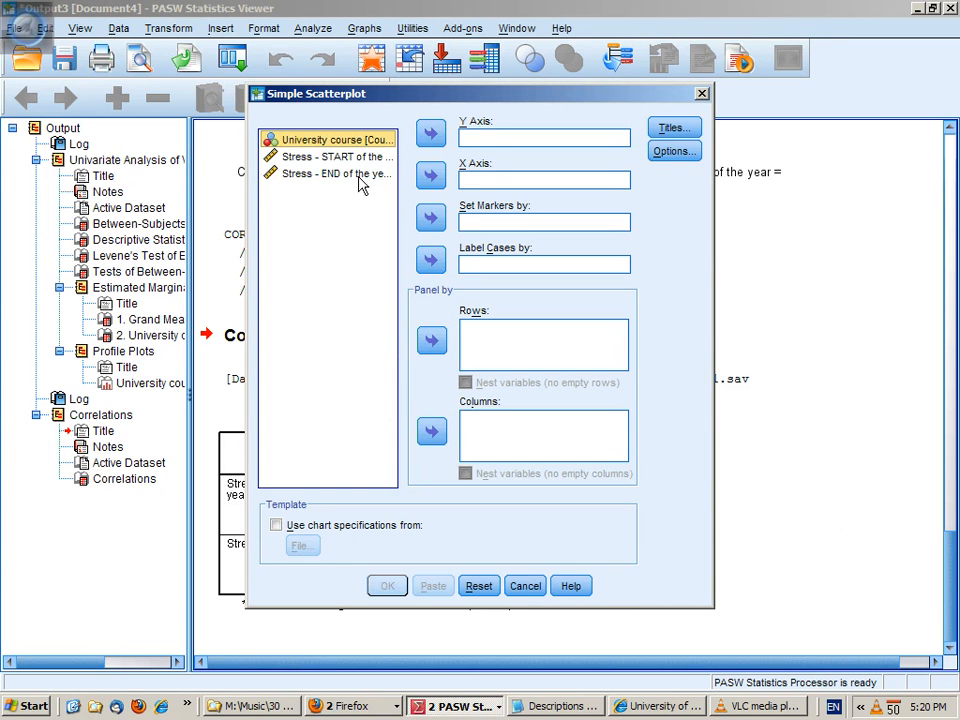
pyautogui.click(430, 132)
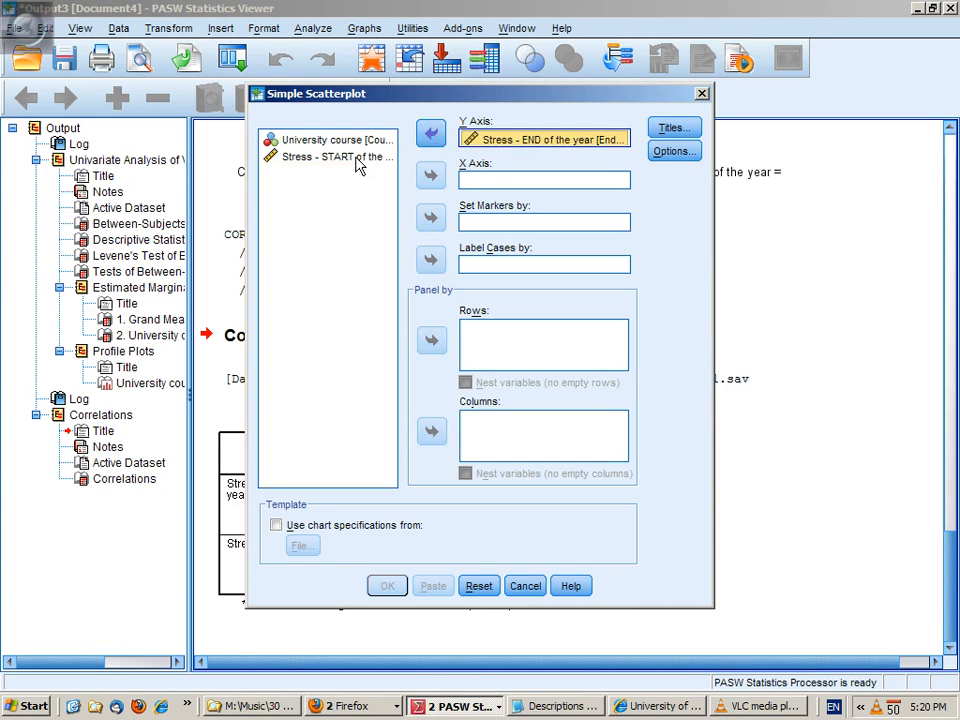
pyautogui.click(432, 176)
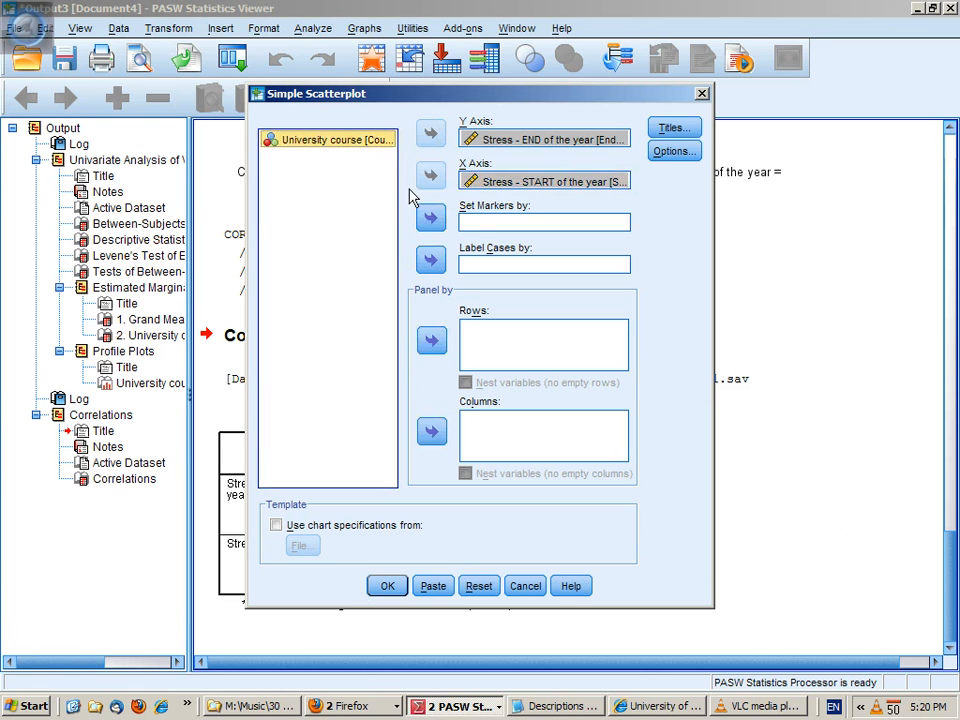
pyautogui.click(432, 216)
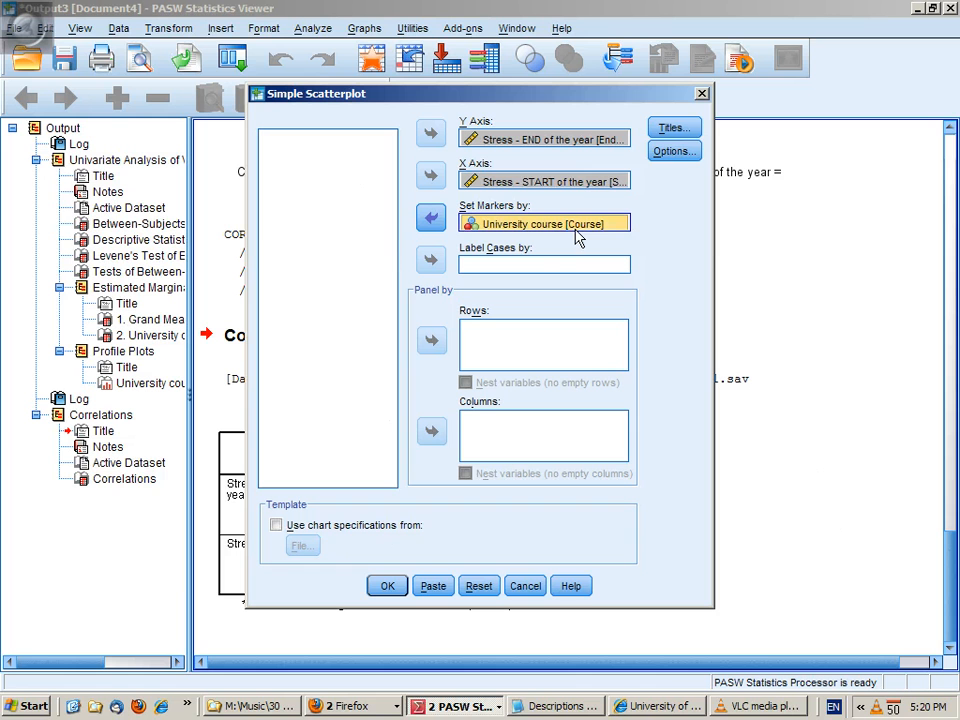
pyautogui.moveTo(464, 210)
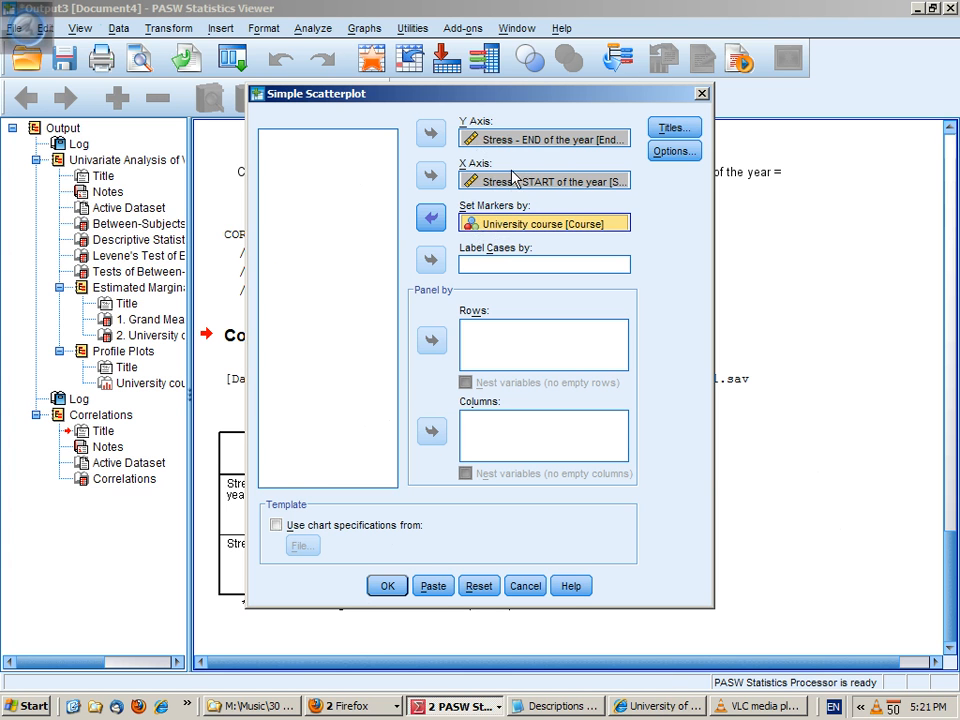
pyautogui.moveTo(510, 154)
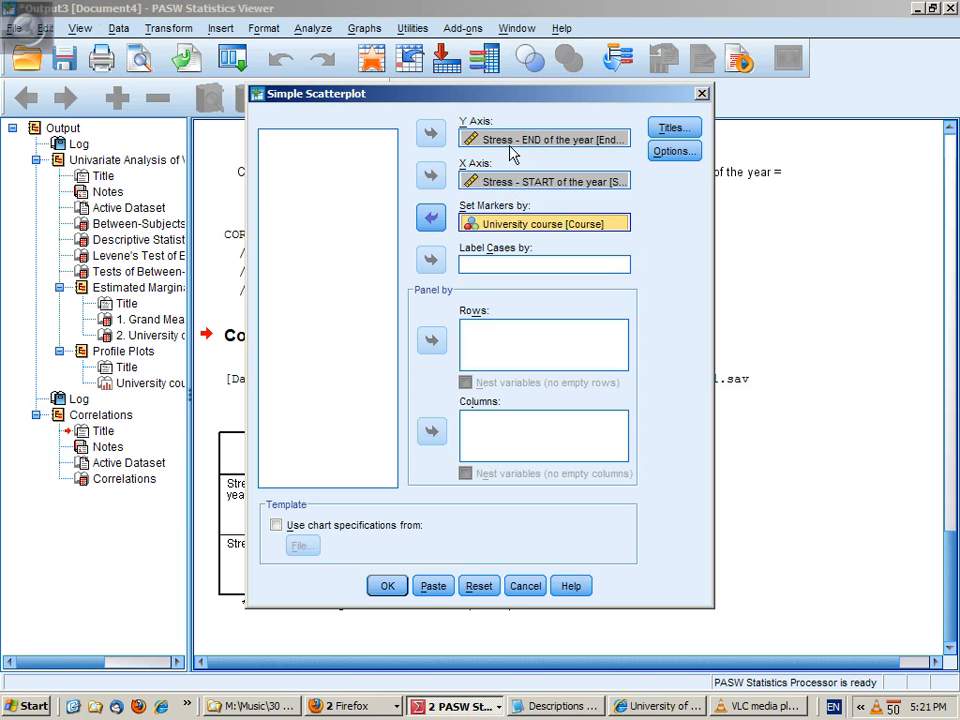
pyautogui.moveTo(500, 236)
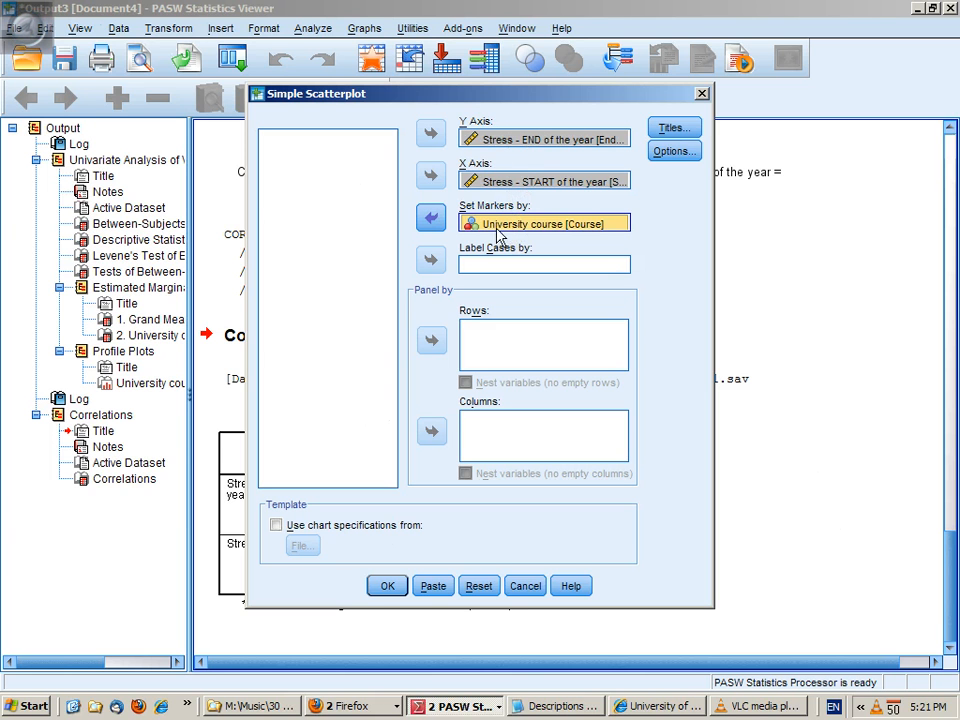
pyautogui.moveTo(564, 236)
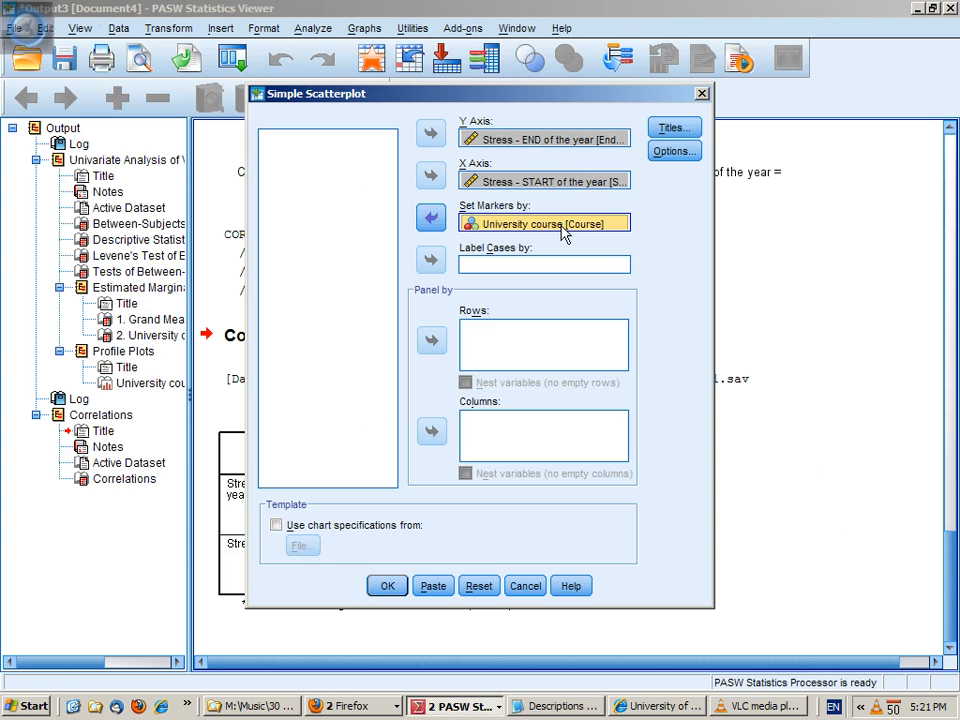
pyautogui.moveTo(600, 244)
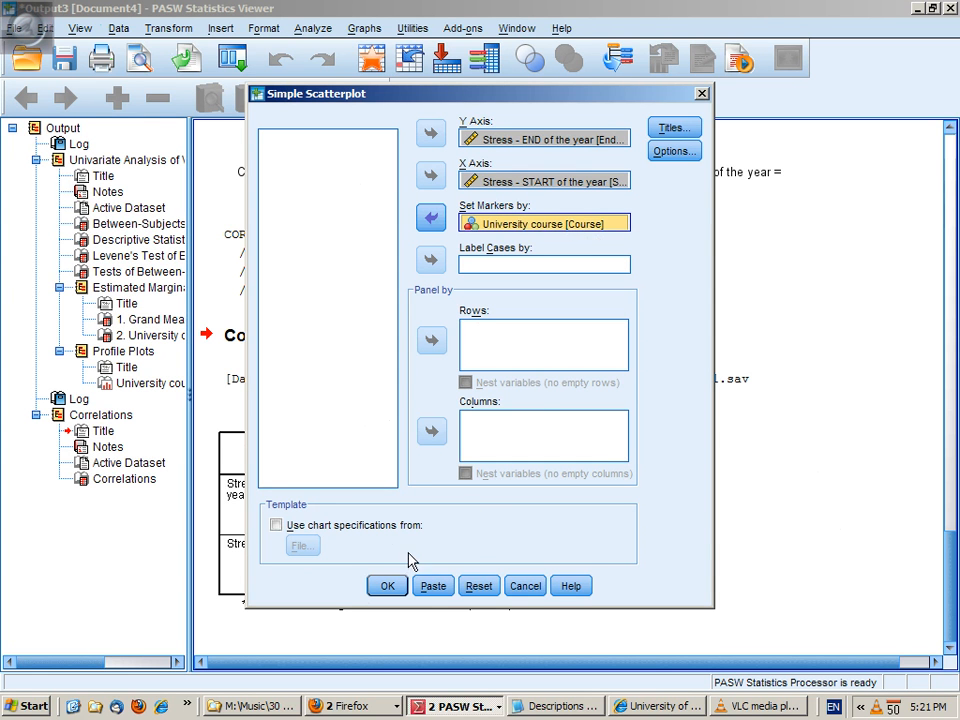
# Create the scatterplot and bring it up in the Chart Editor.
pyautogui.click(388, 584)
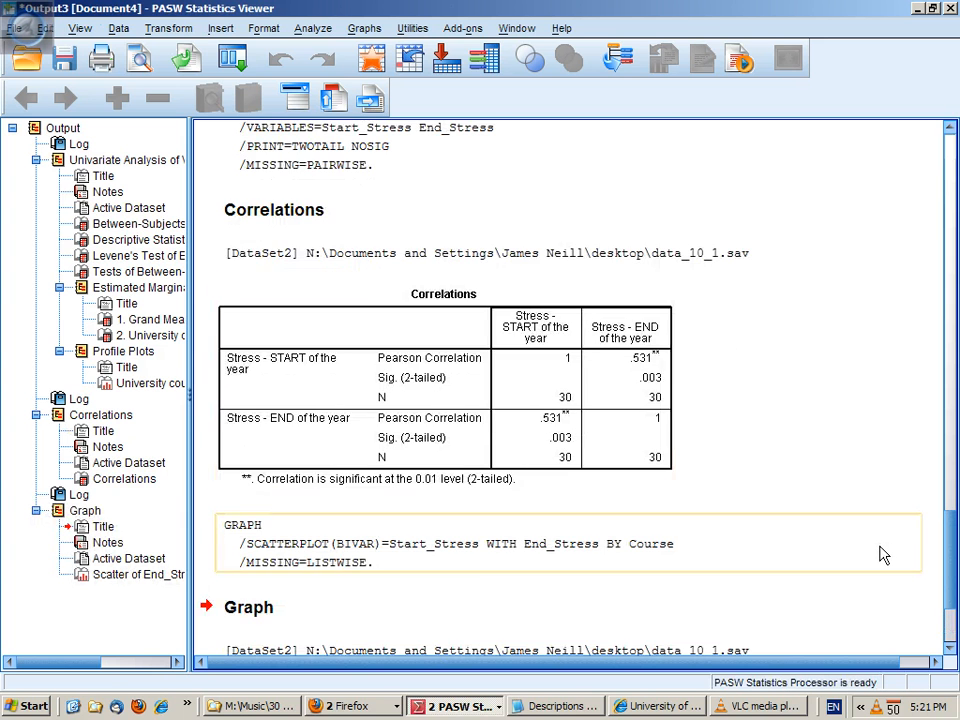
pyautogui.scroll(-3)
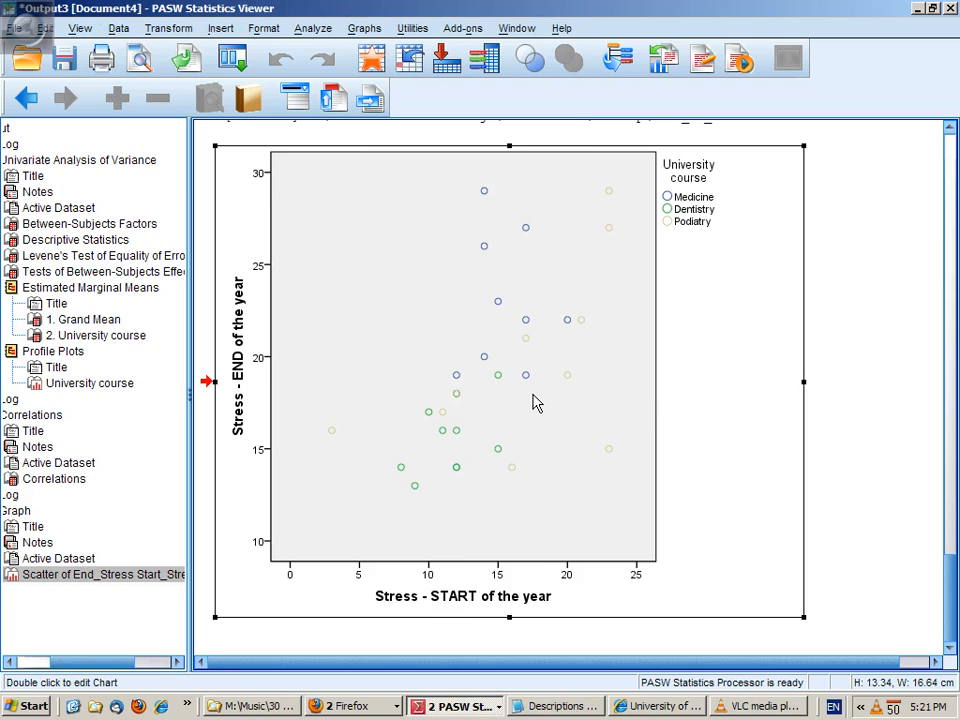
pyautogui.doubleClick(508, 380)
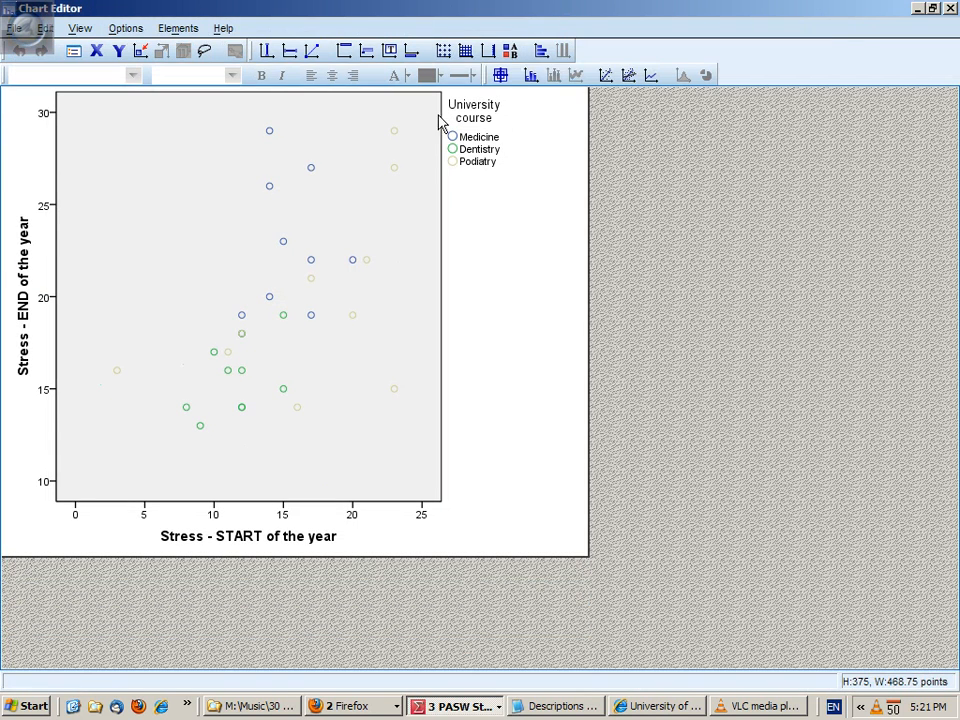
pyautogui.moveTo(628, 76)
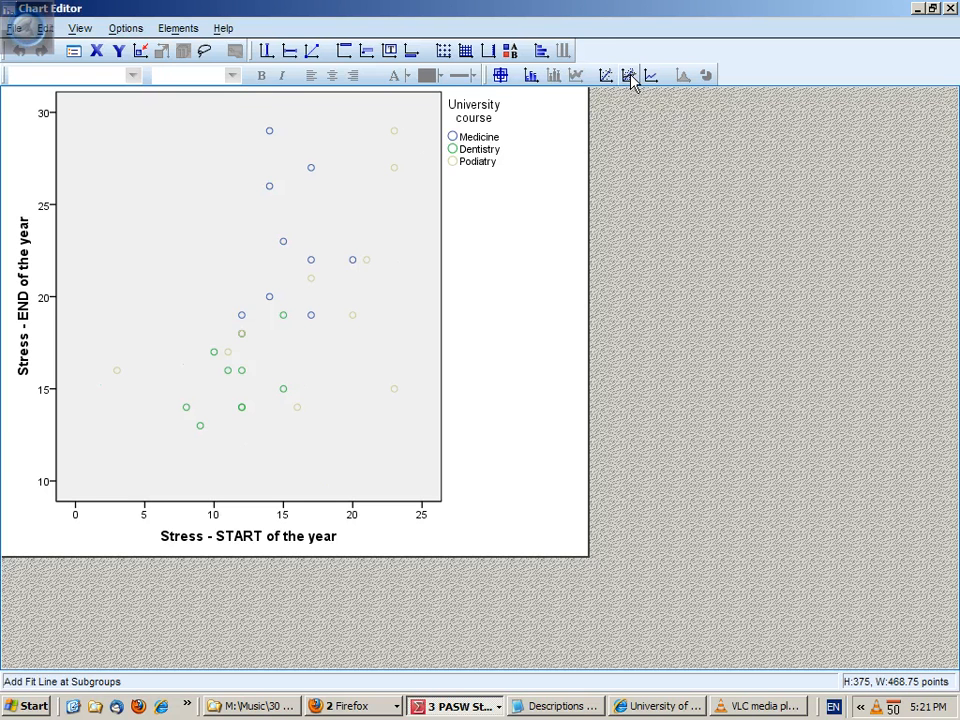
pyautogui.moveTo(628, 76)
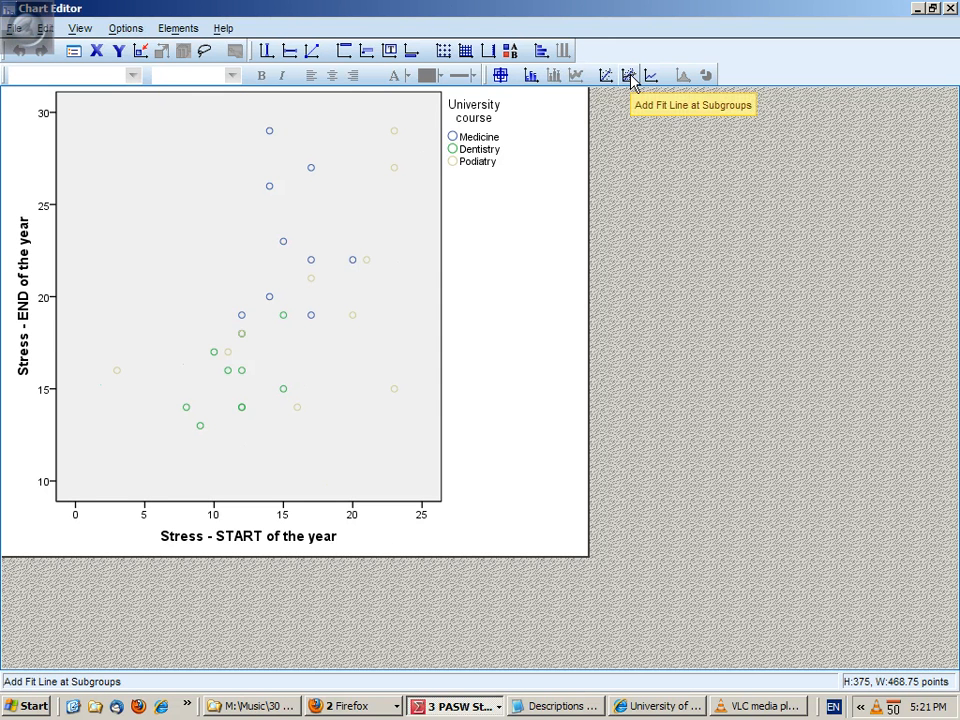
# Add linear fit lines for each course subgroup and one linear fit line for all cases.
pyautogui.click(628, 76)
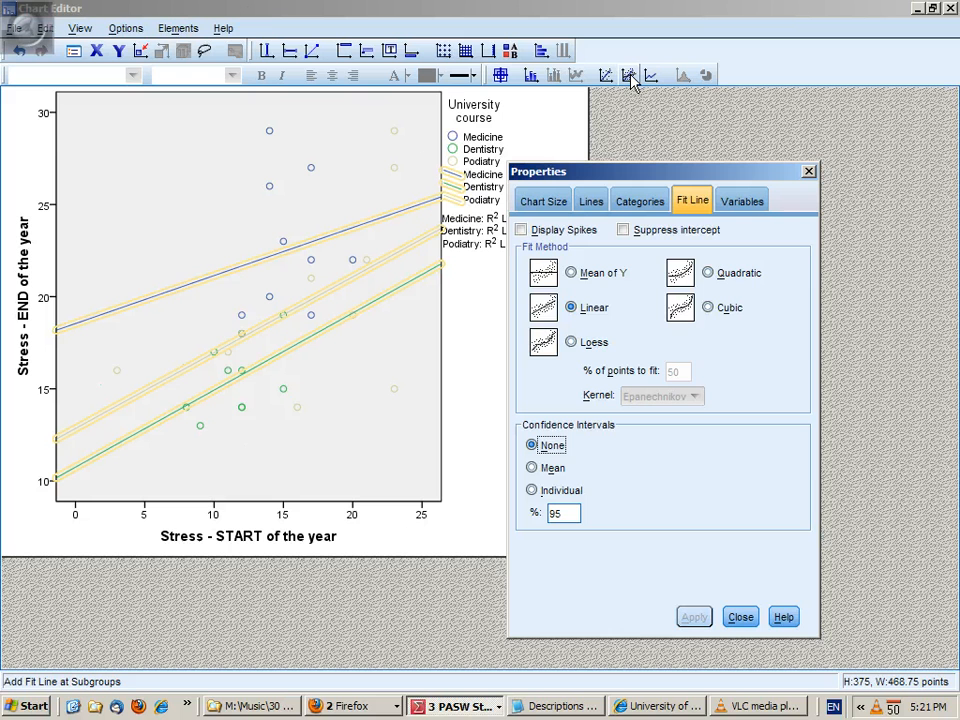
pyautogui.moveTo(604, 78)
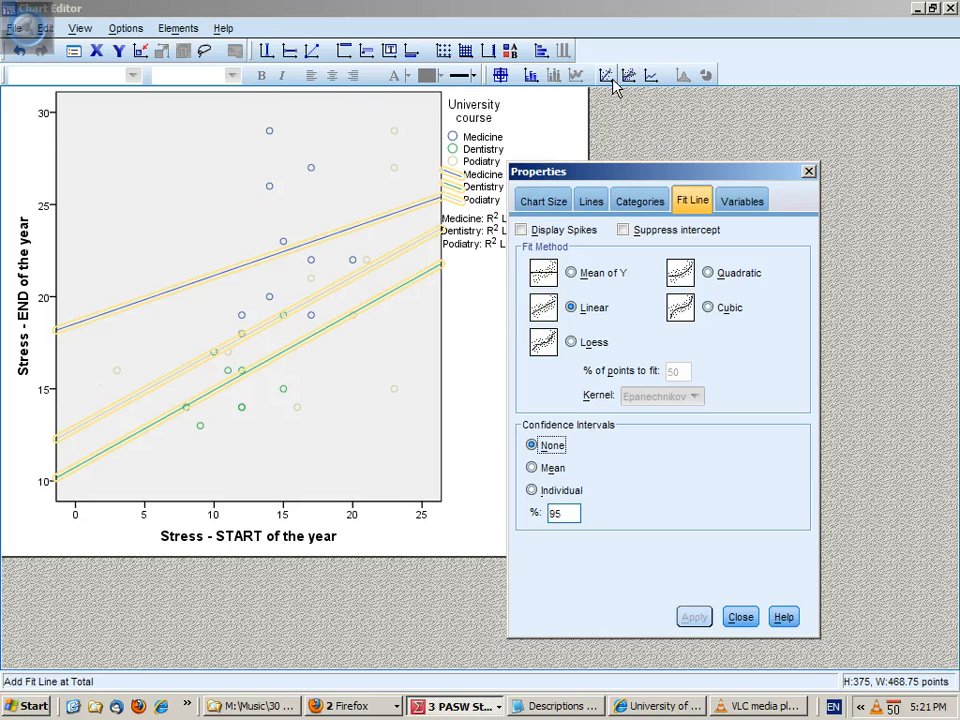
pyautogui.click(572, 340)
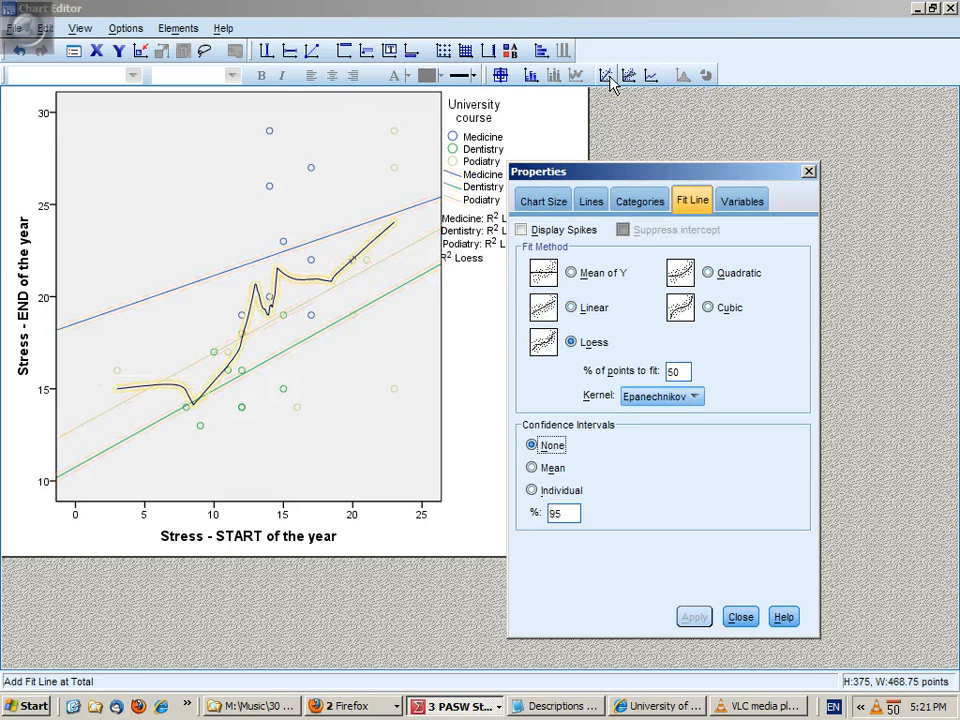
pyautogui.click(572, 308)
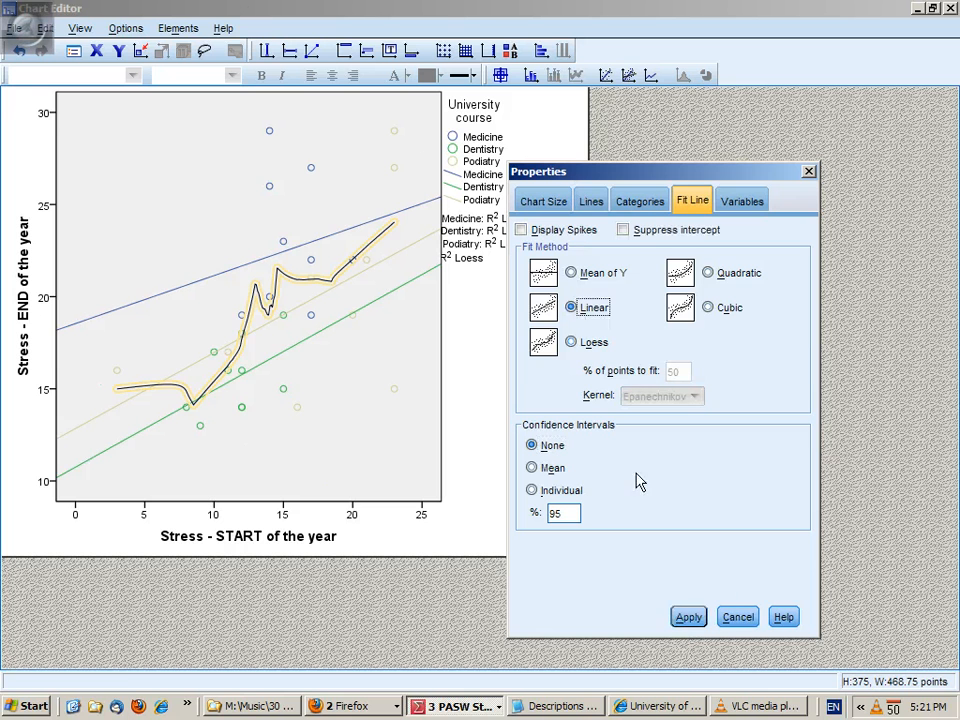
pyautogui.click(688, 616)
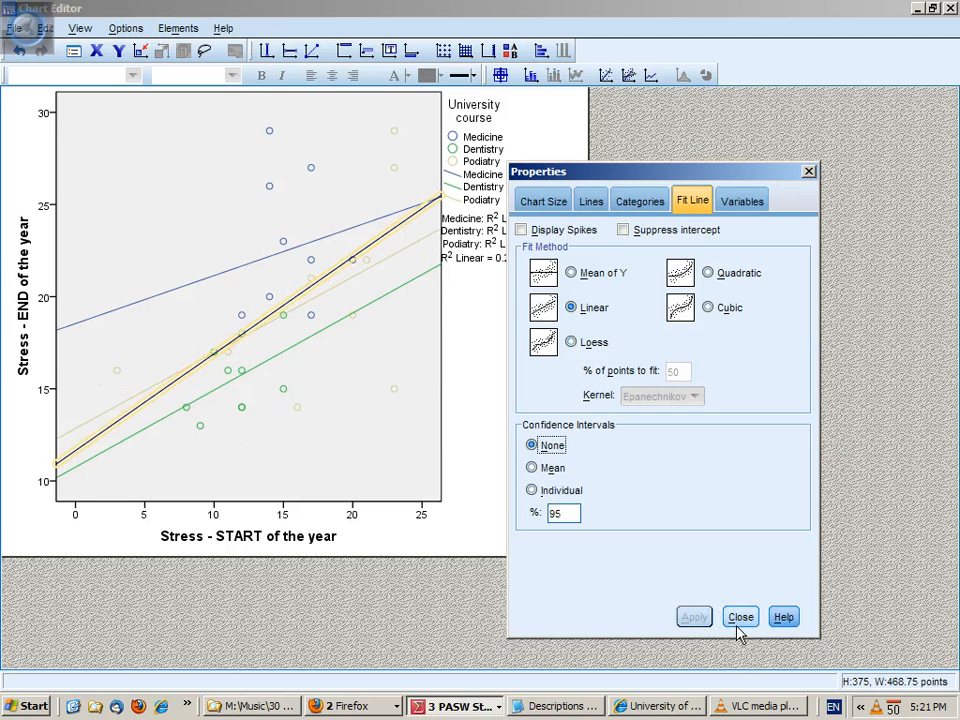
pyautogui.click(740, 616)
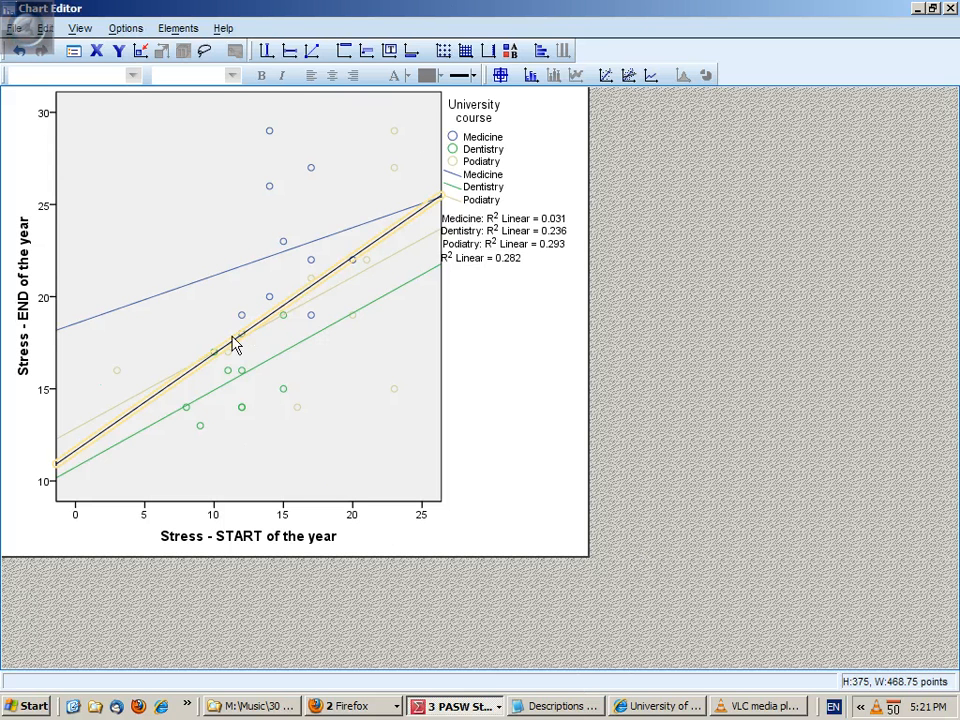
pyautogui.moveTo(84, 444)
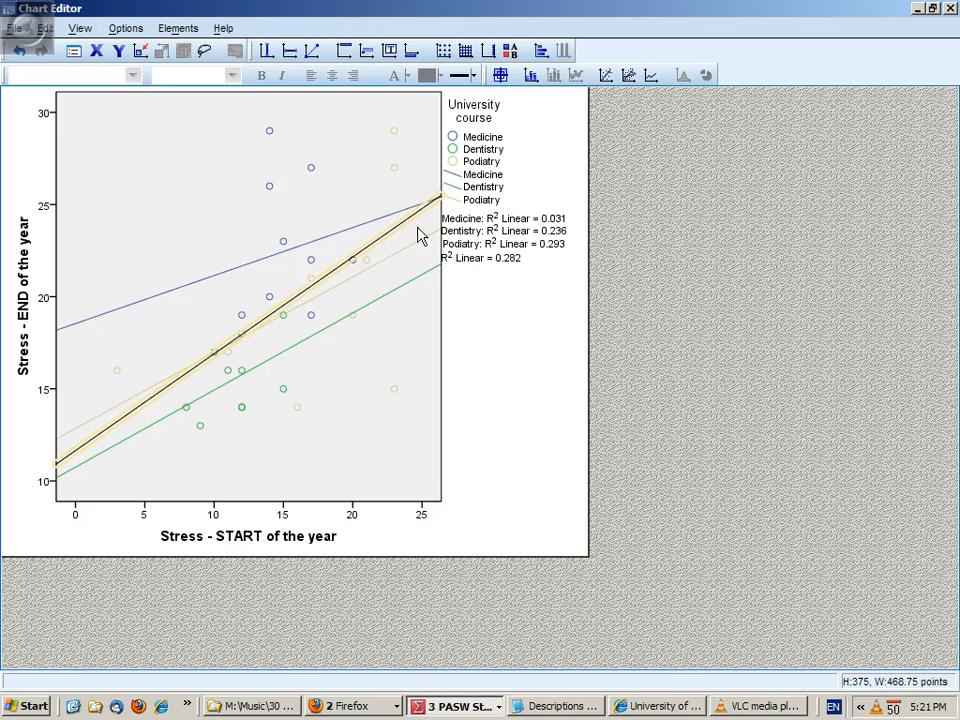
pyautogui.moveTo(436, 206)
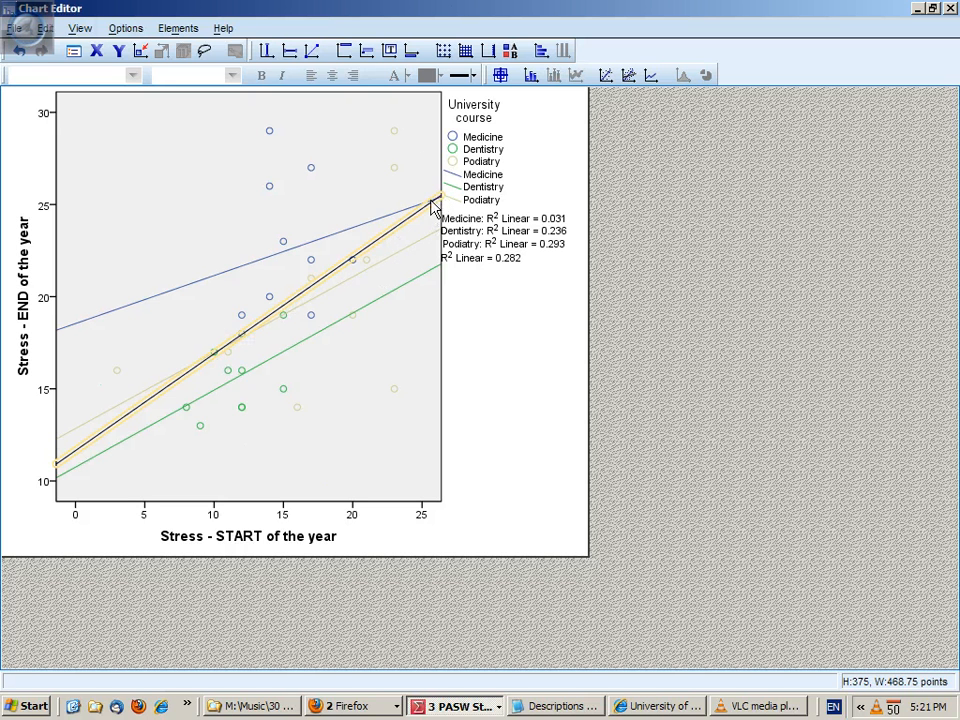
pyautogui.moveTo(390, 240)
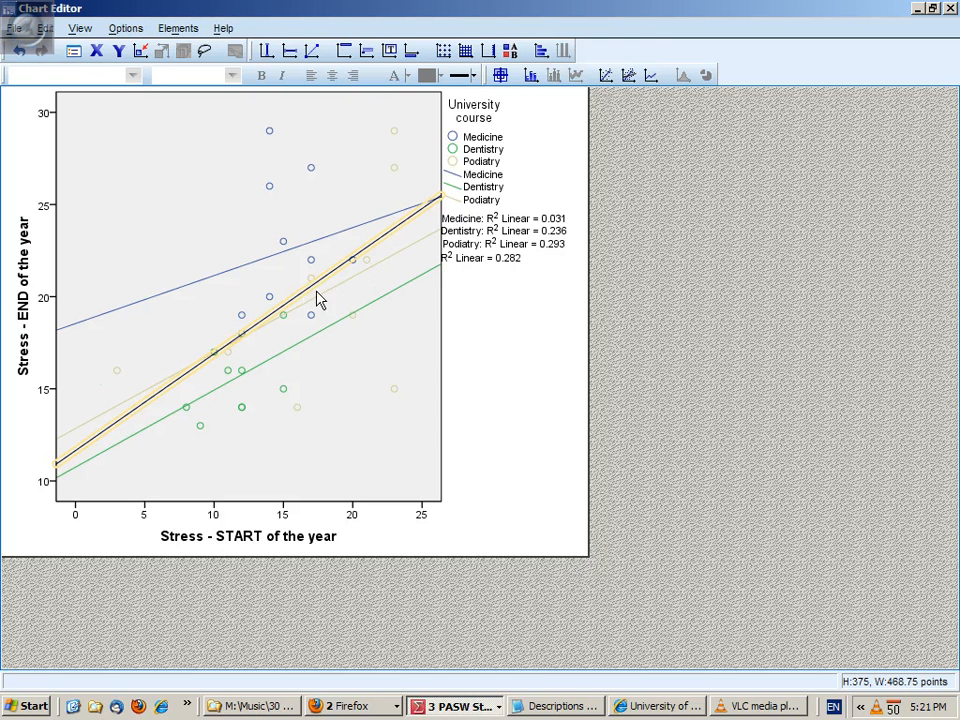
pyautogui.moveTo(372, 284)
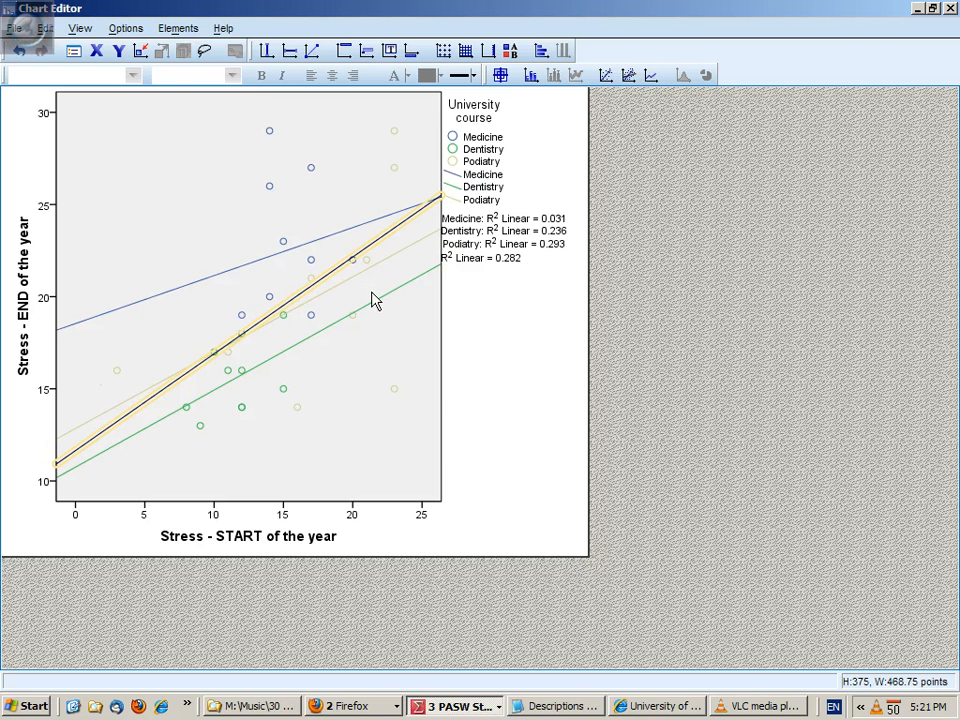
pyautogui.moveTo(370, 282)
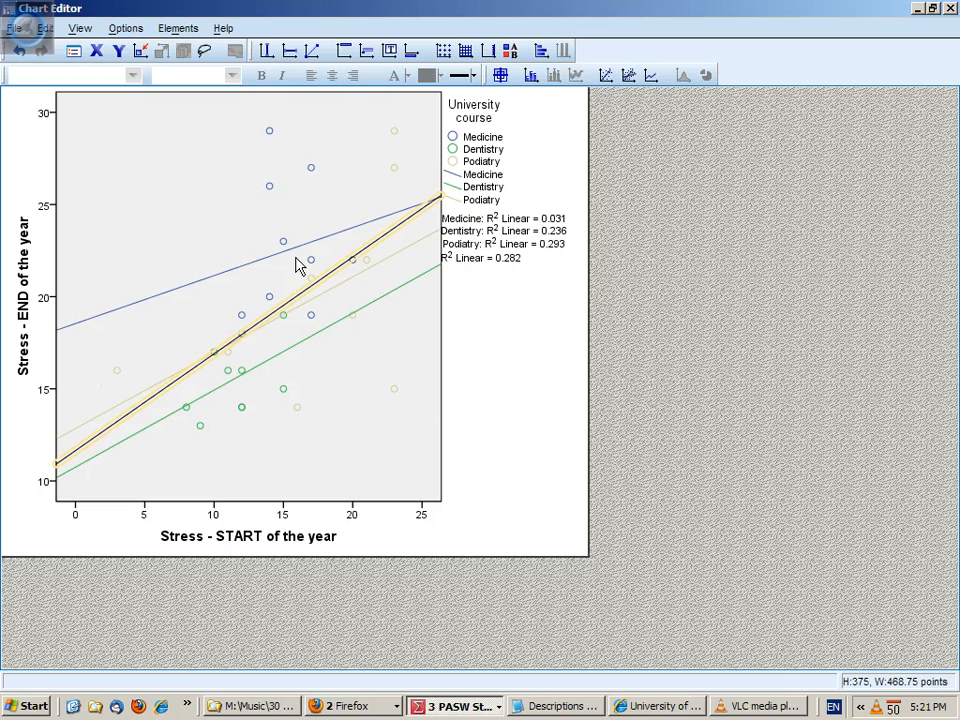
pyautogui.moveTo(316, 252)
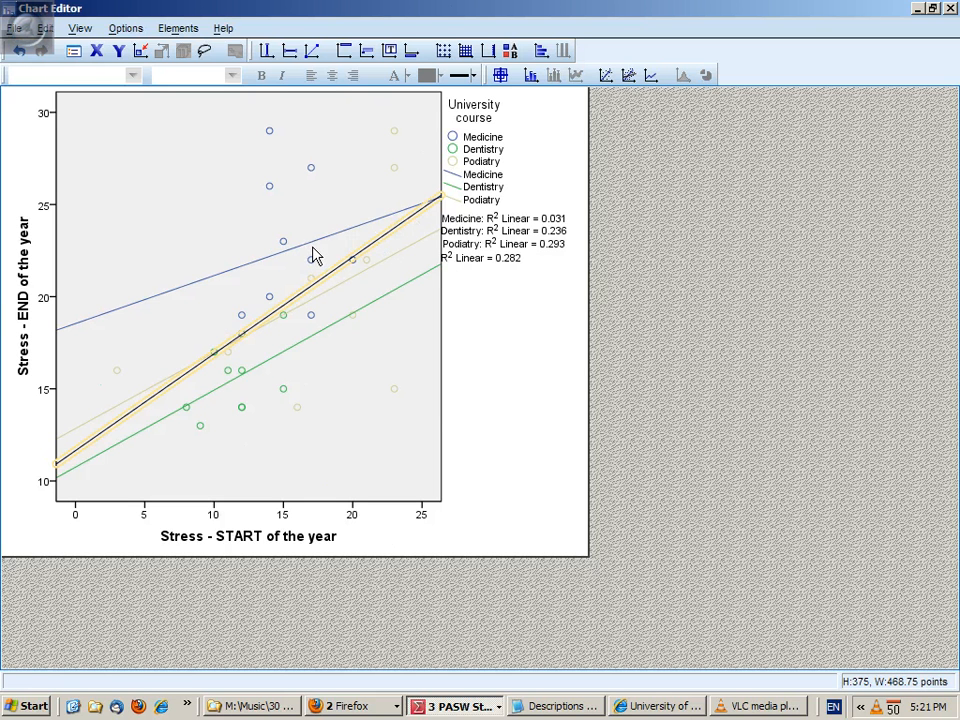
pyautogui.moveTo(370, 236)
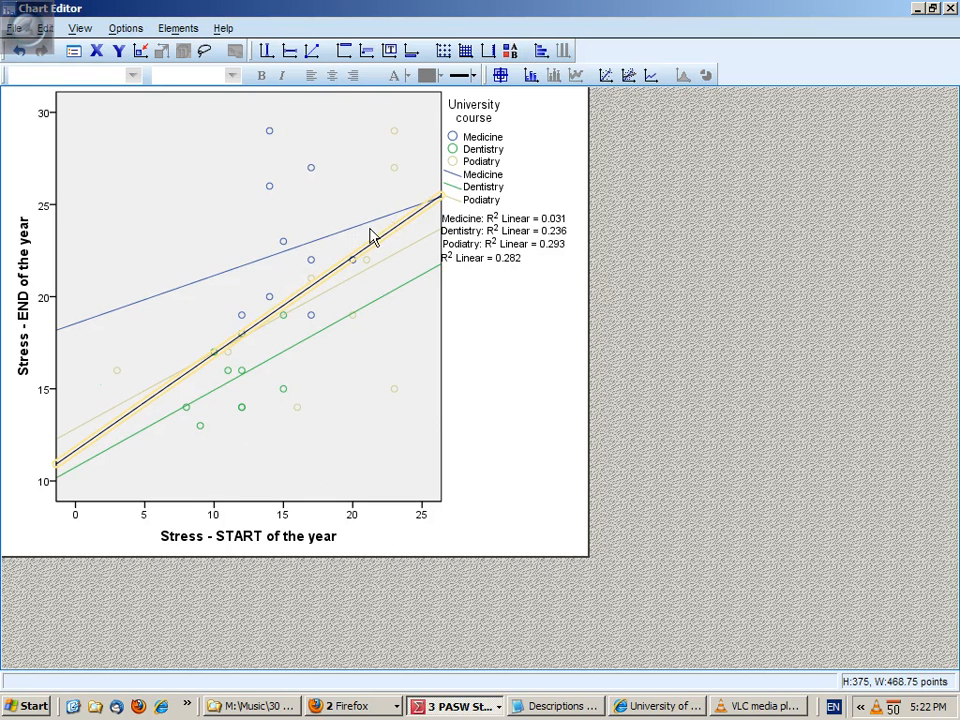
pyautogui.moveTo(504, 238)
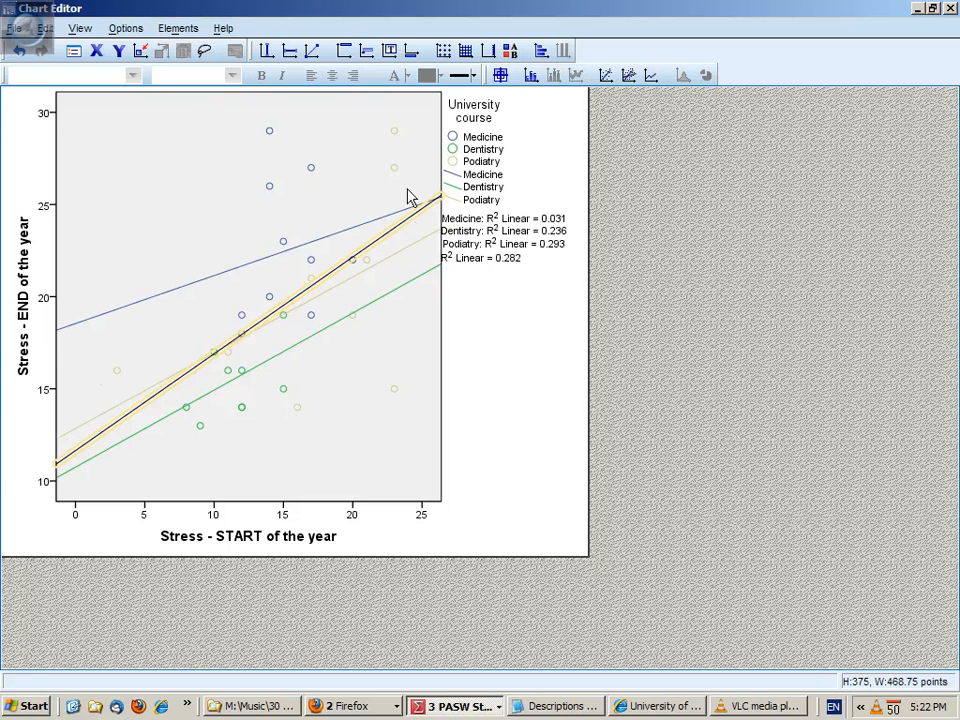
# Close the Chart Editor, returning the finished scatterplot to the output viewer.
pyautogui.click(952, 8)
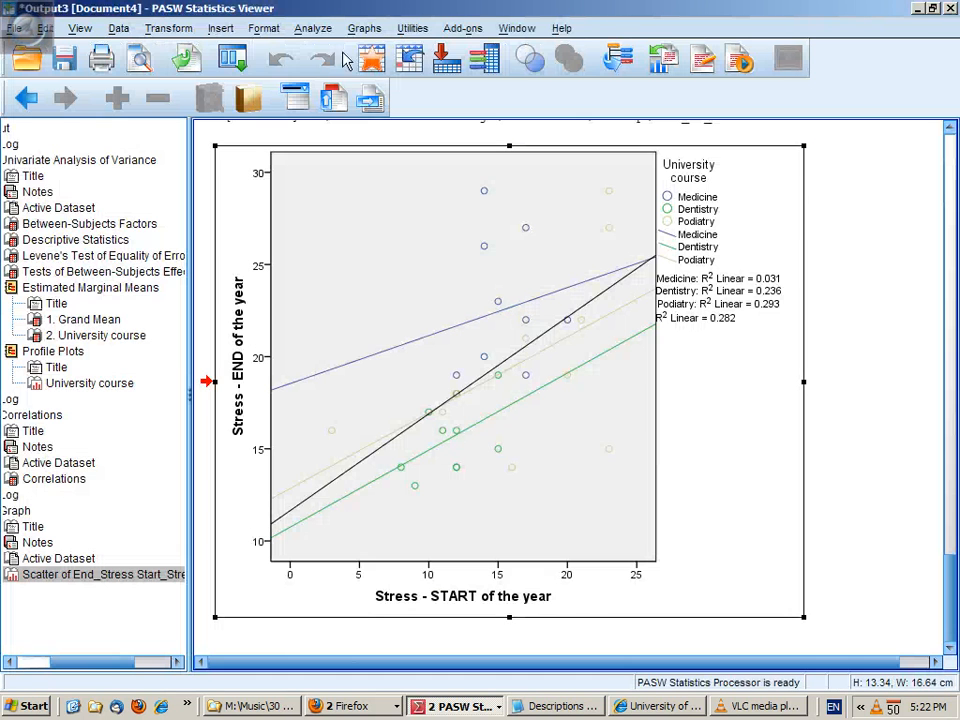
# Split the data file by University course with output organised into separate groups.
pyautogui.click(120, 28)
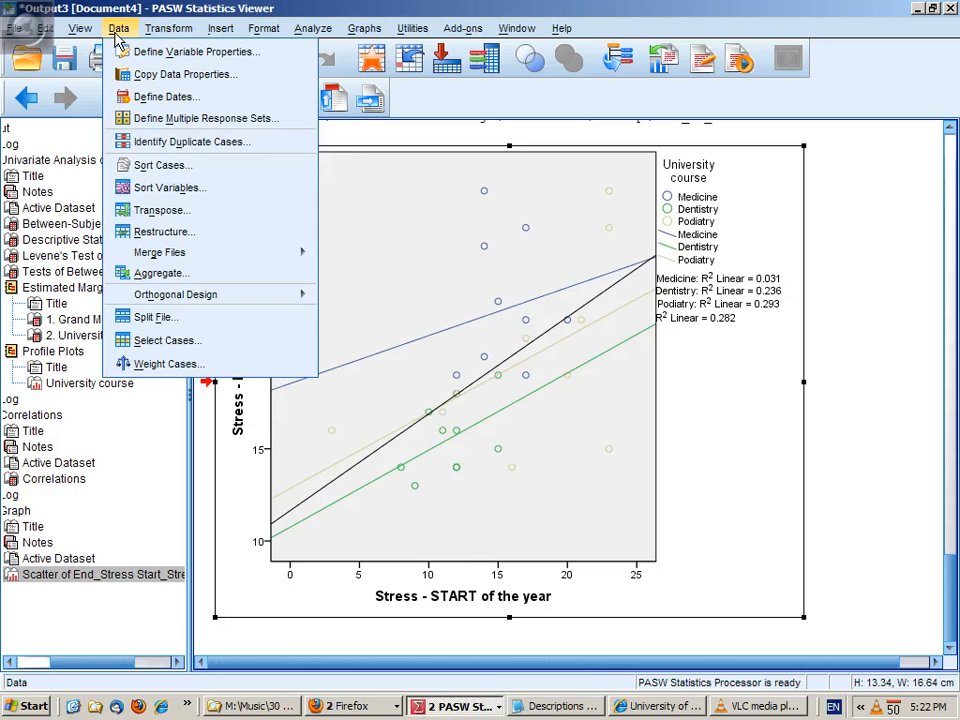
pyautogui.click(154, 316)
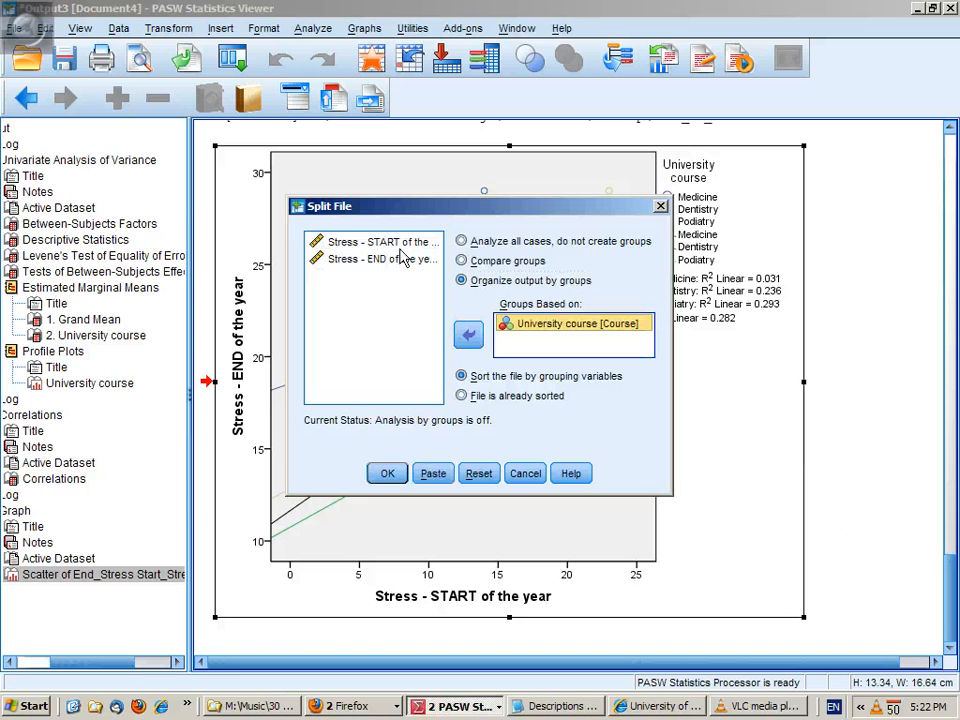
pyautogui.click(388, 472)
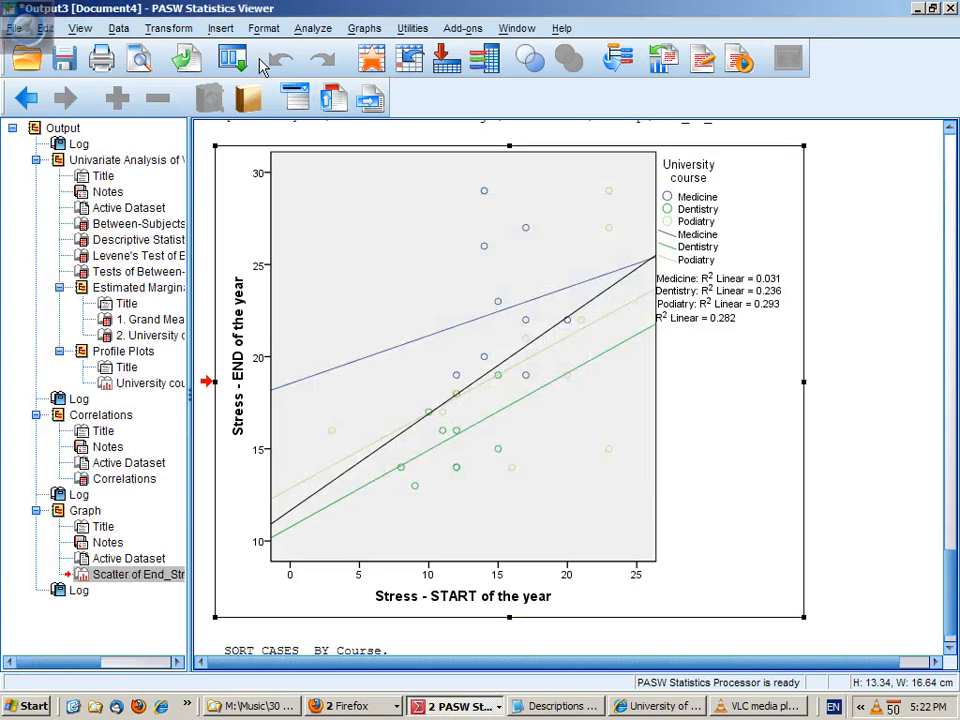
pyautogui.click(312, 28)
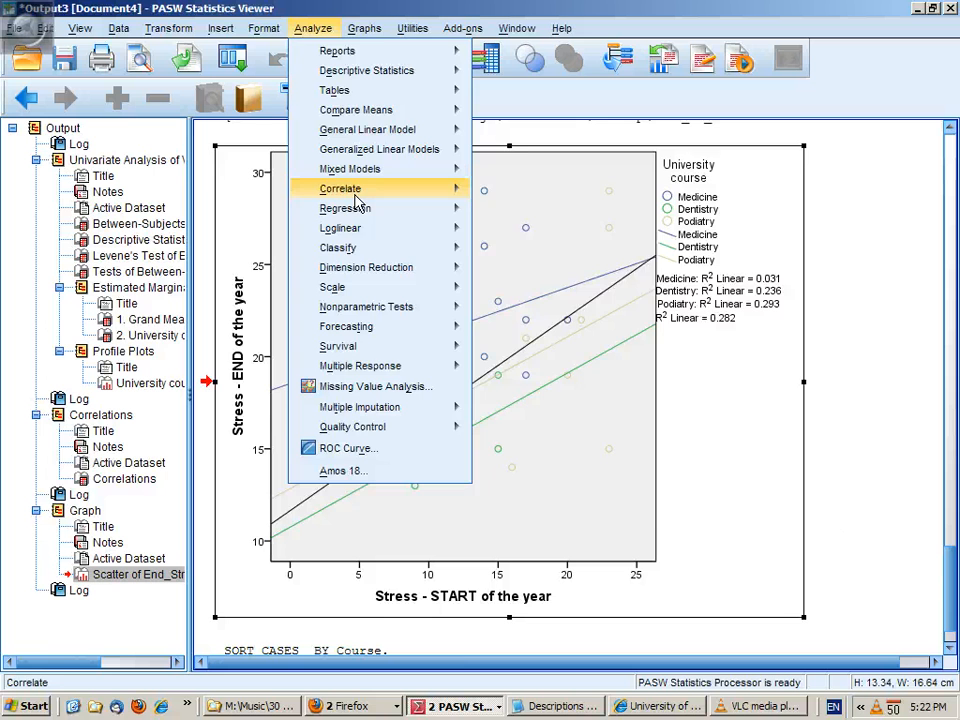
# Rerun the Pearson correlation of Start_Stress and End_Stress, giving one table per course.
pyautogui.click(340, 188)
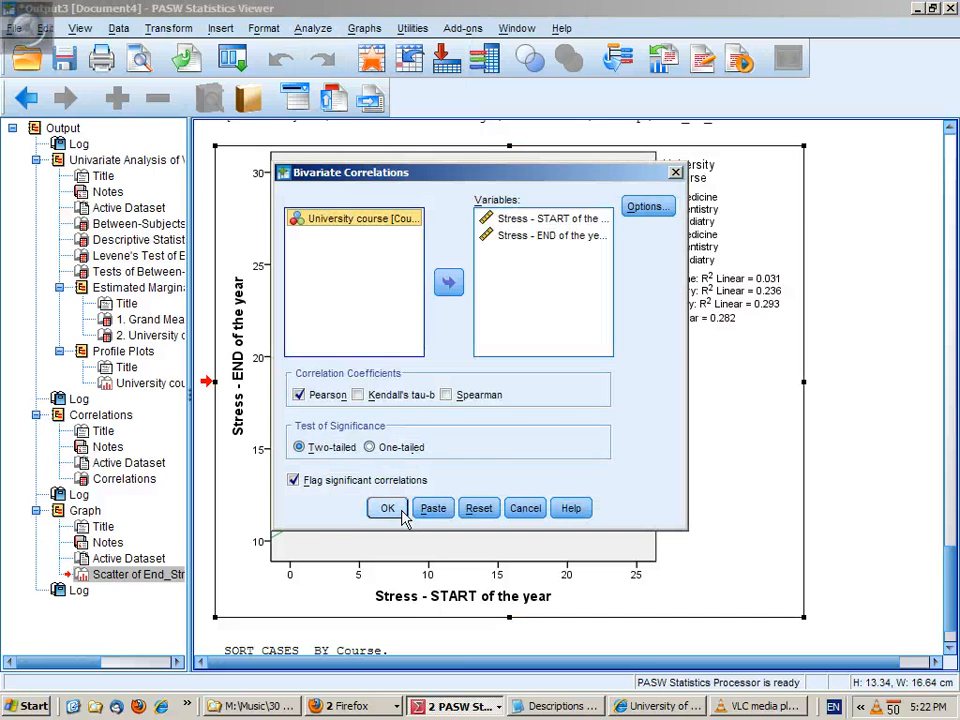
pyautogui.click(388, 508)
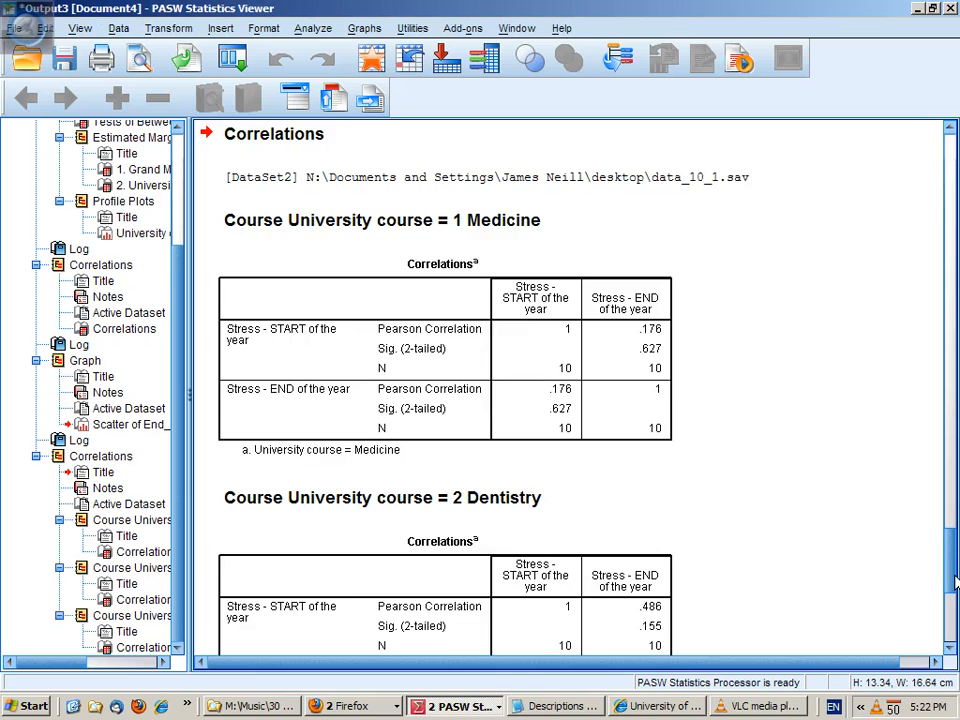
pyautogui.scroll(-3)
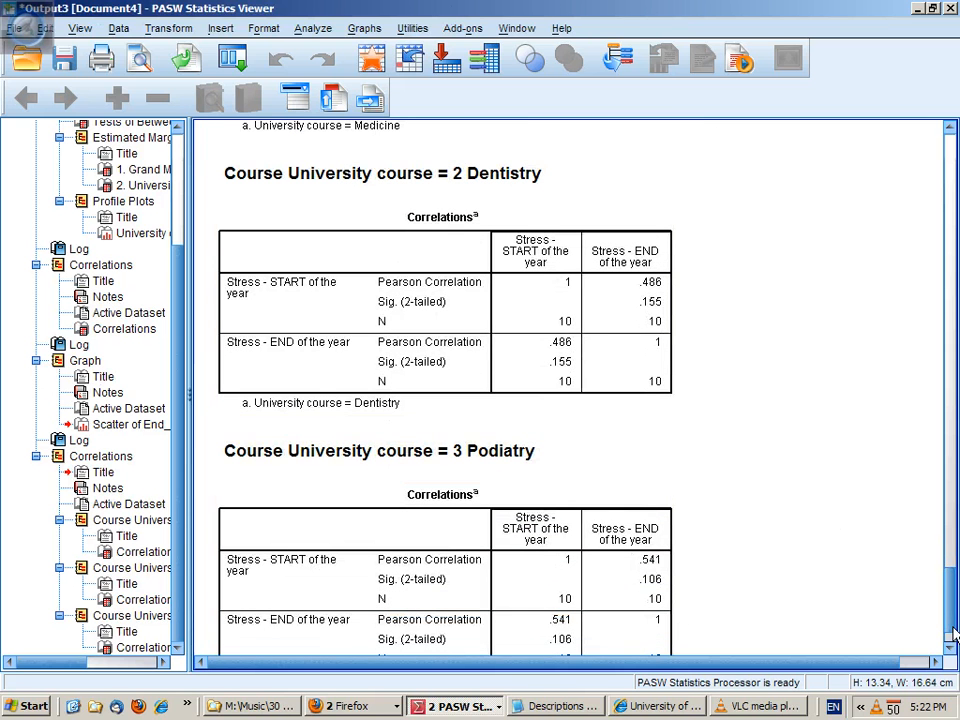
pyautogui.scroll(3)
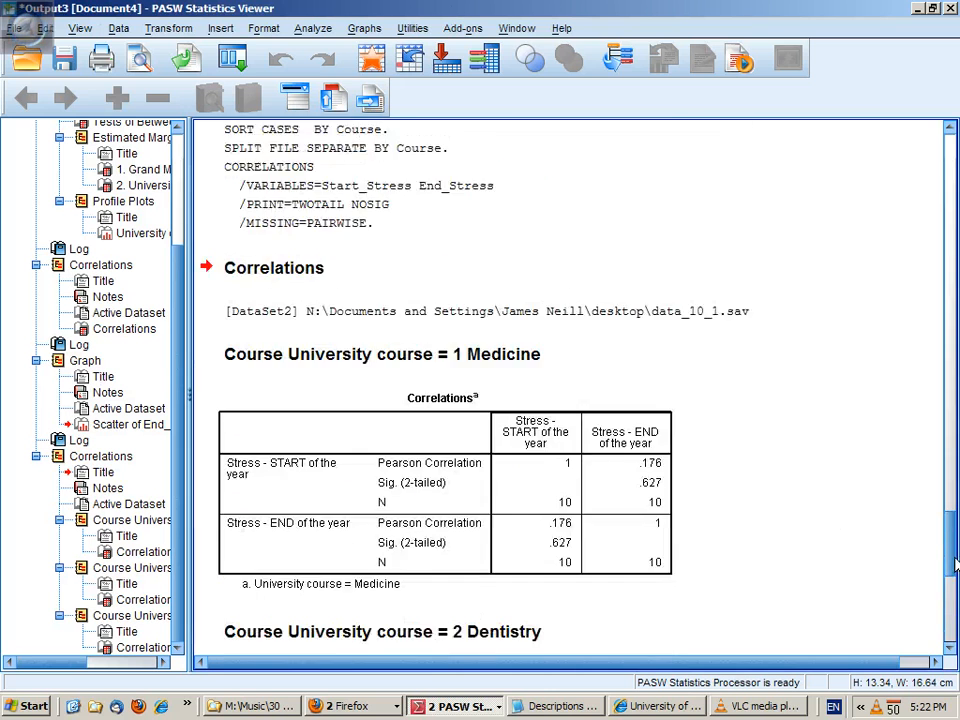
pyautogui.scroll(-3)
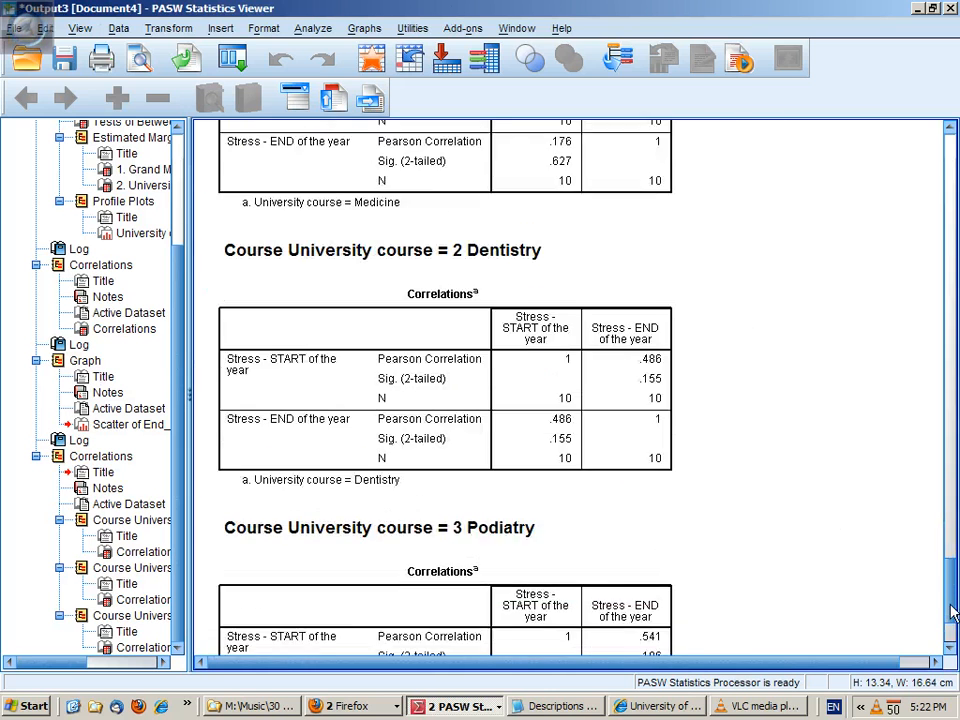
pyautogui.scroll(-3)
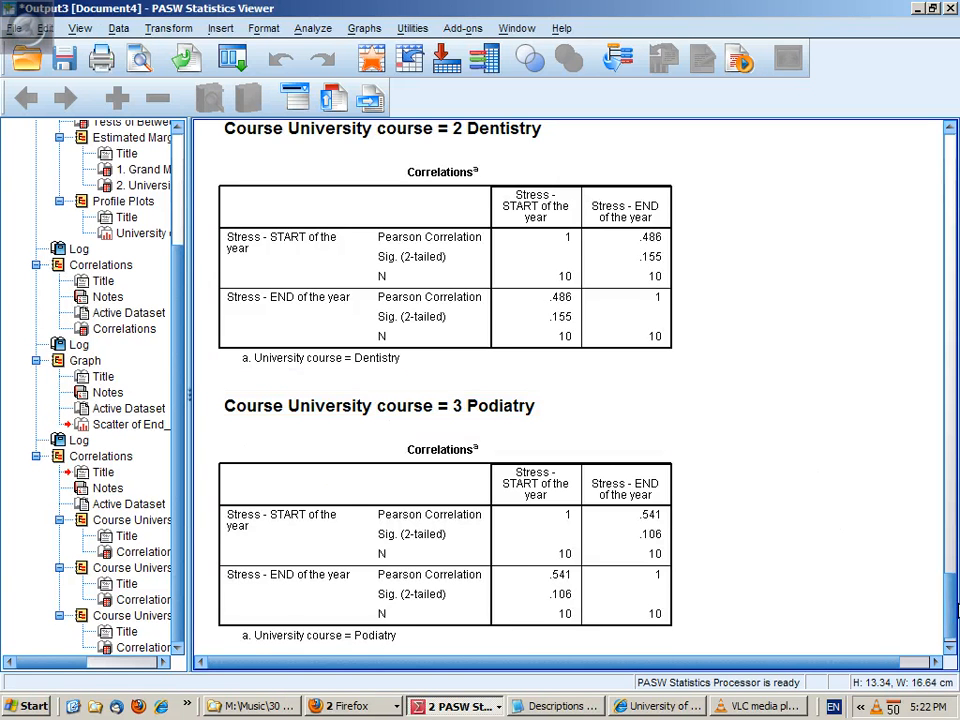
pyautogui.scroll(3)
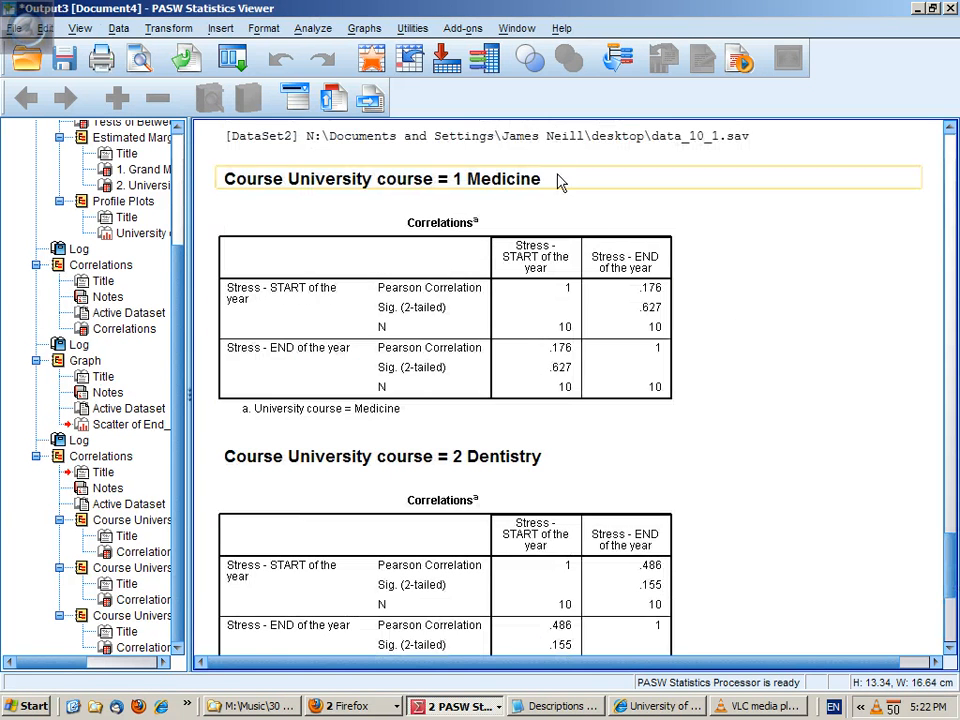
pyautogui.click(440, 310)
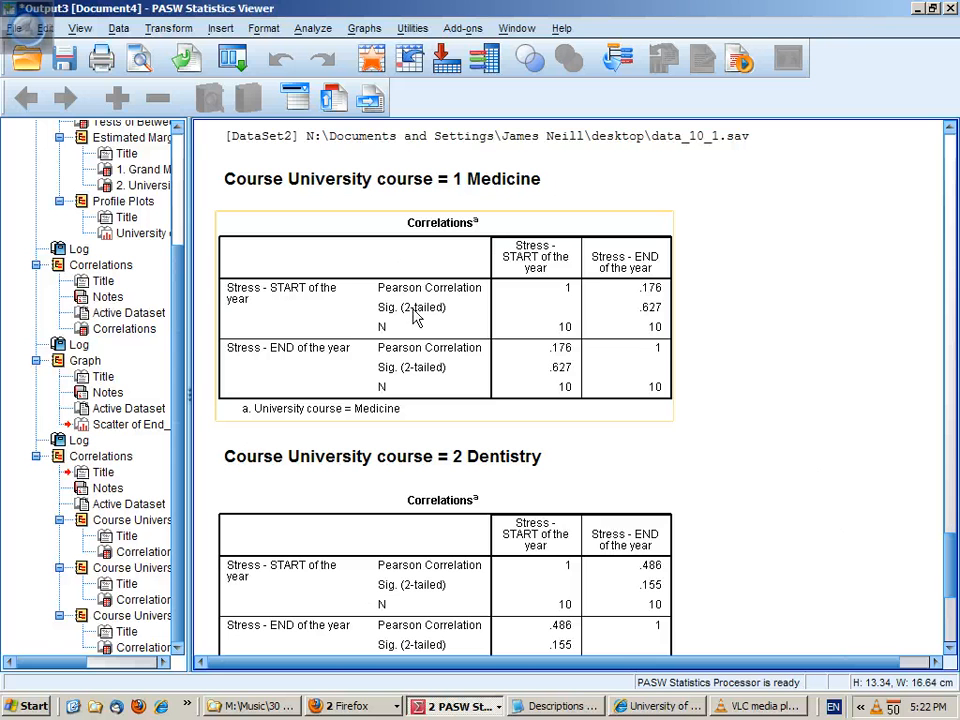
pyautogui.scroll(-3)
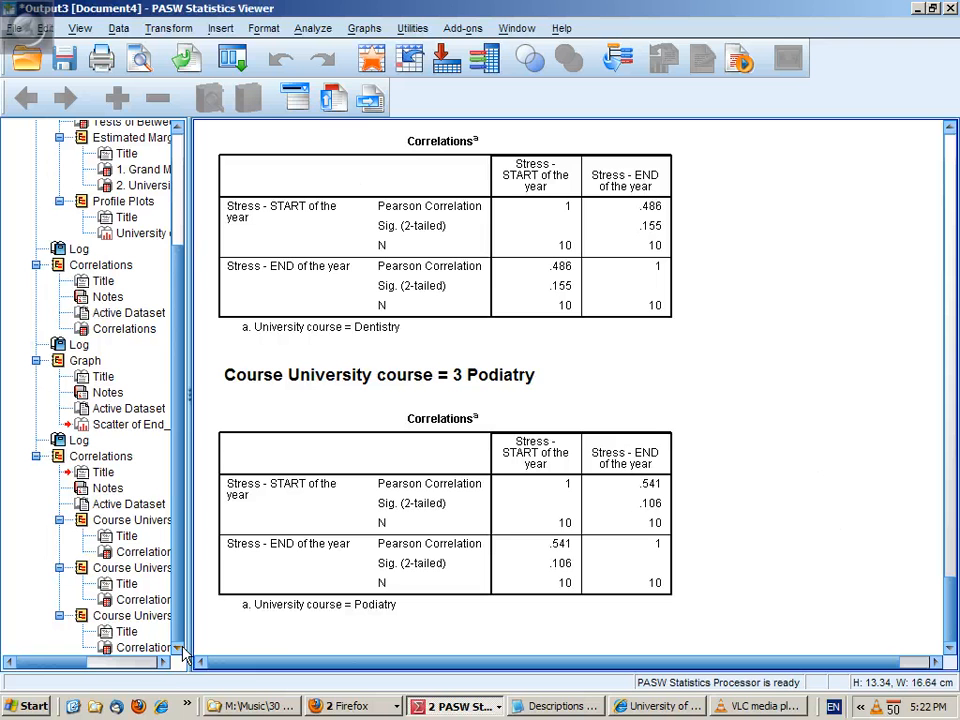
pyautogui.scroll(3)
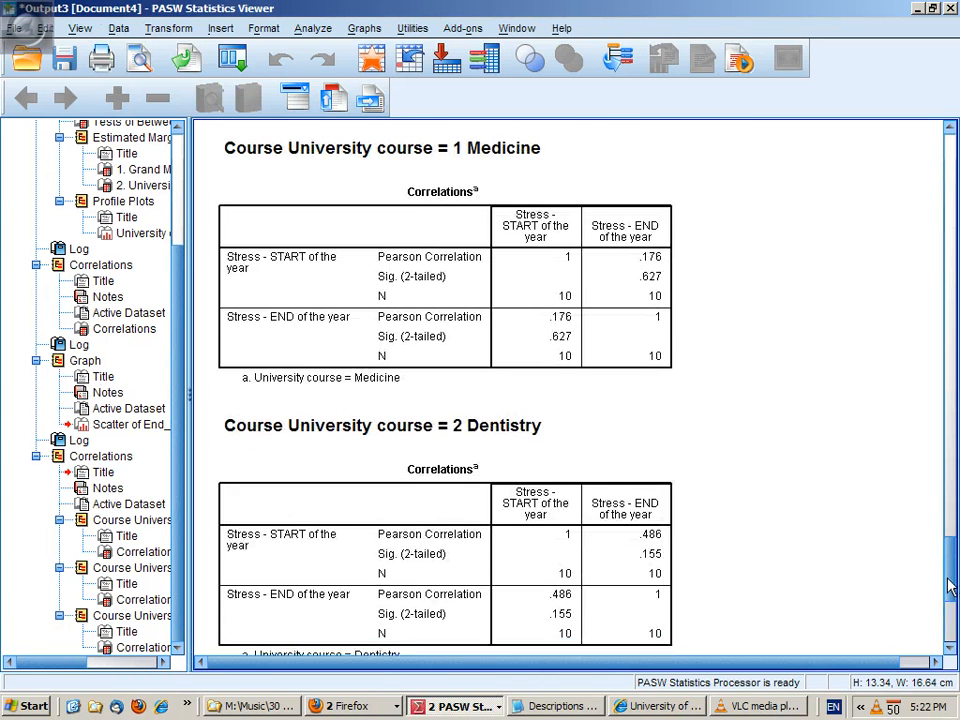
pyautogui.scroll(3)
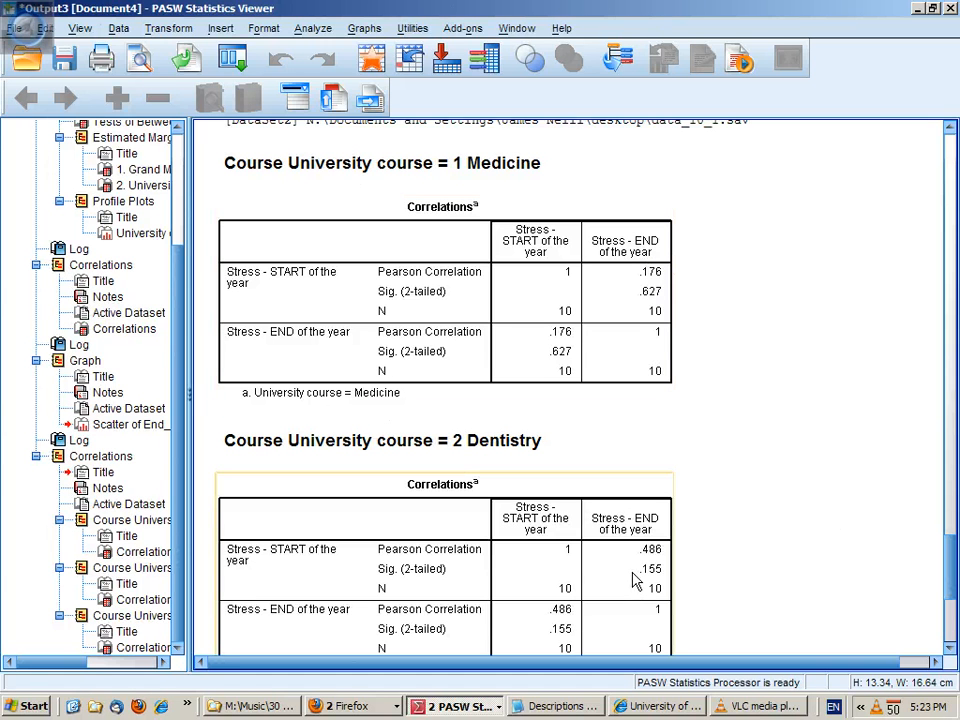
pyautogui.click(340, 260)
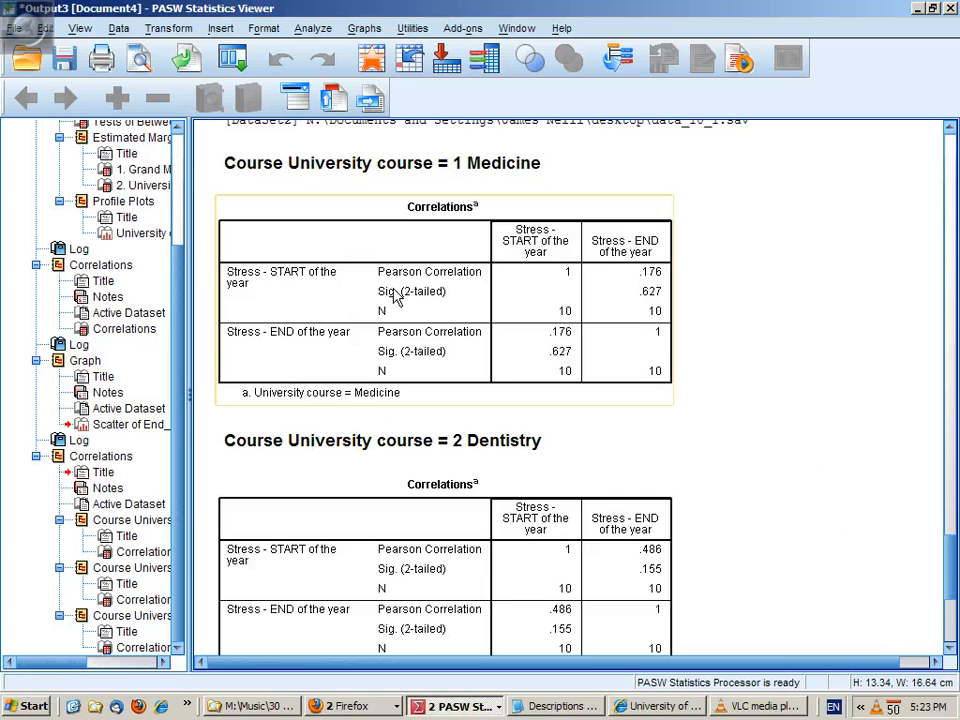
pyautogui.moveTo(268, 292)
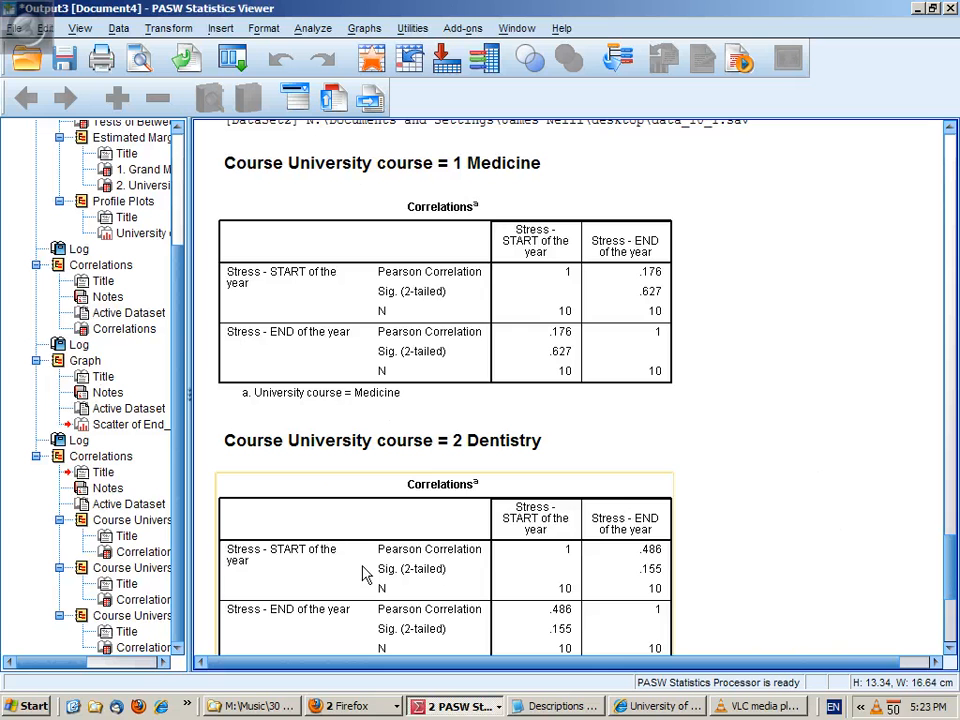
pyautogui.scroll(-3)
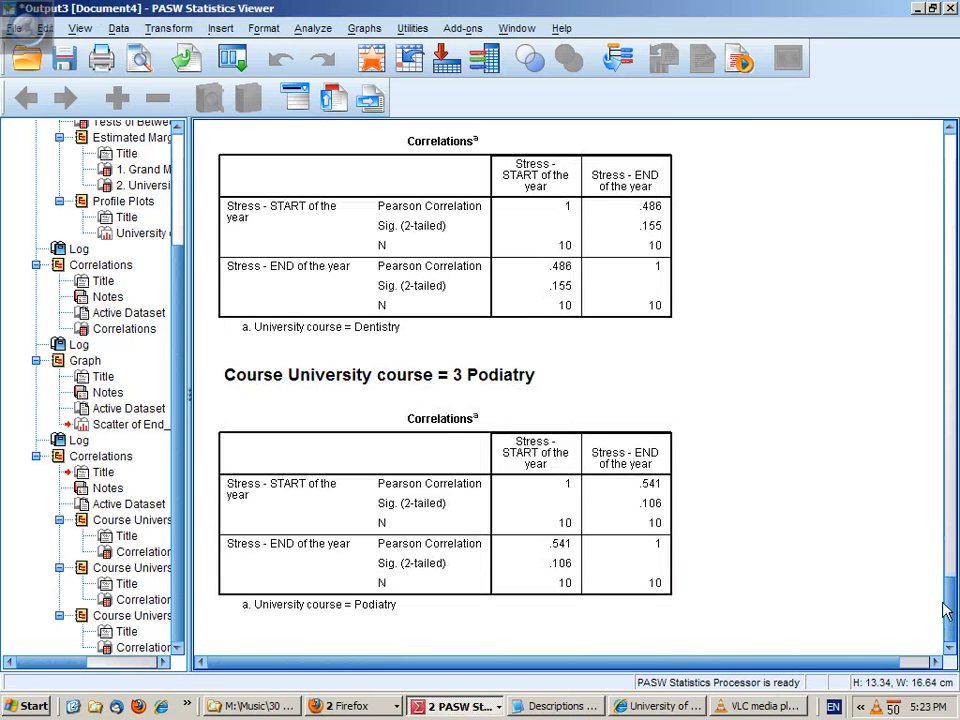
pyautogui.scroll(3)
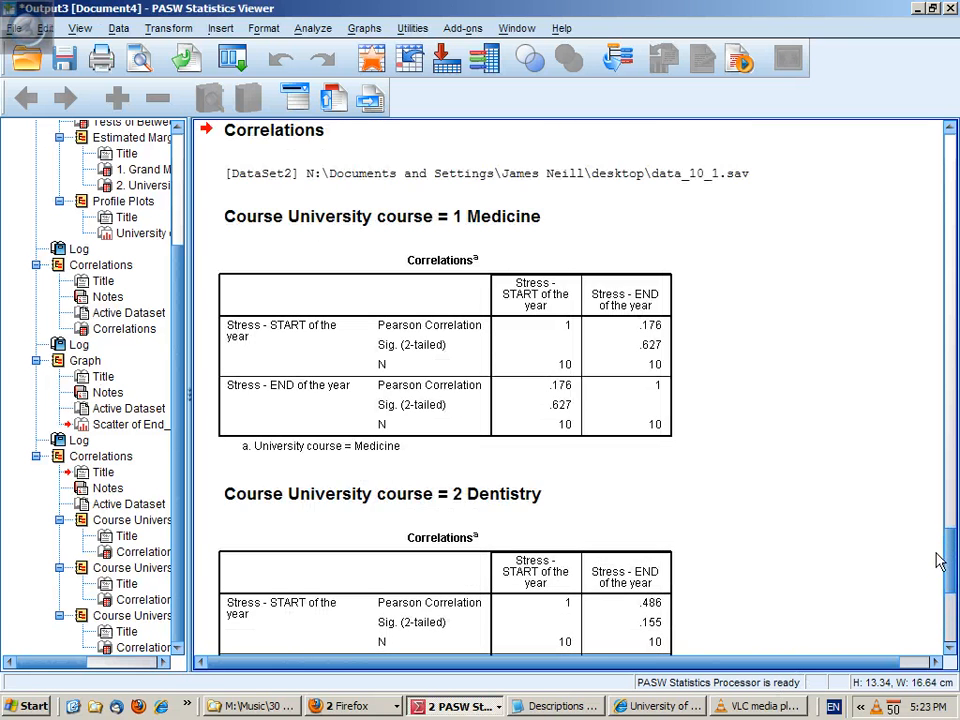
pyautogui.scroll(-3)
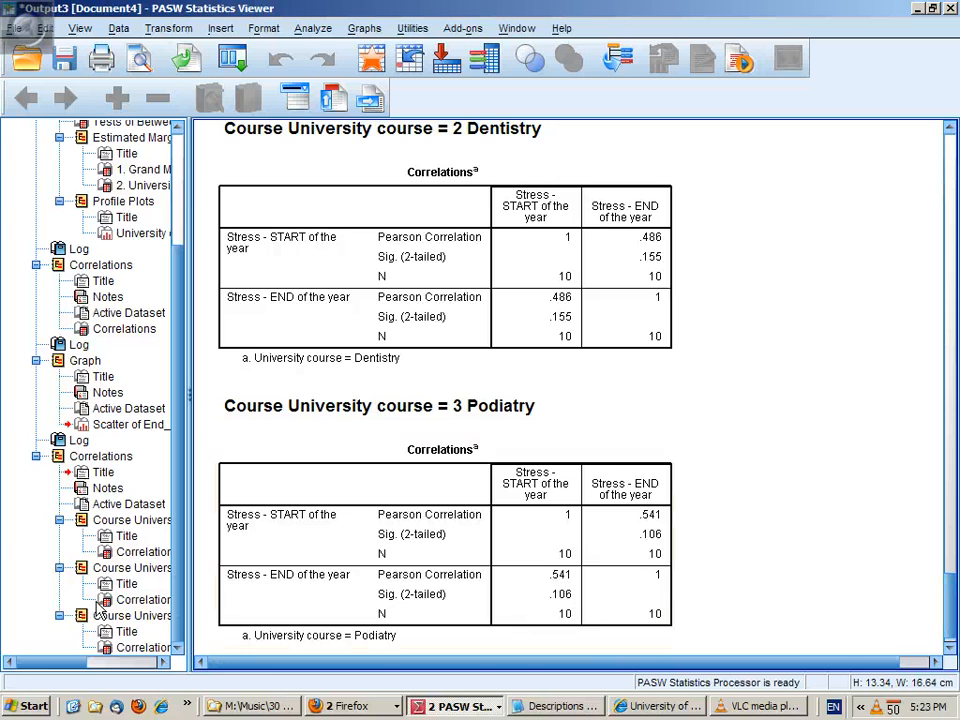